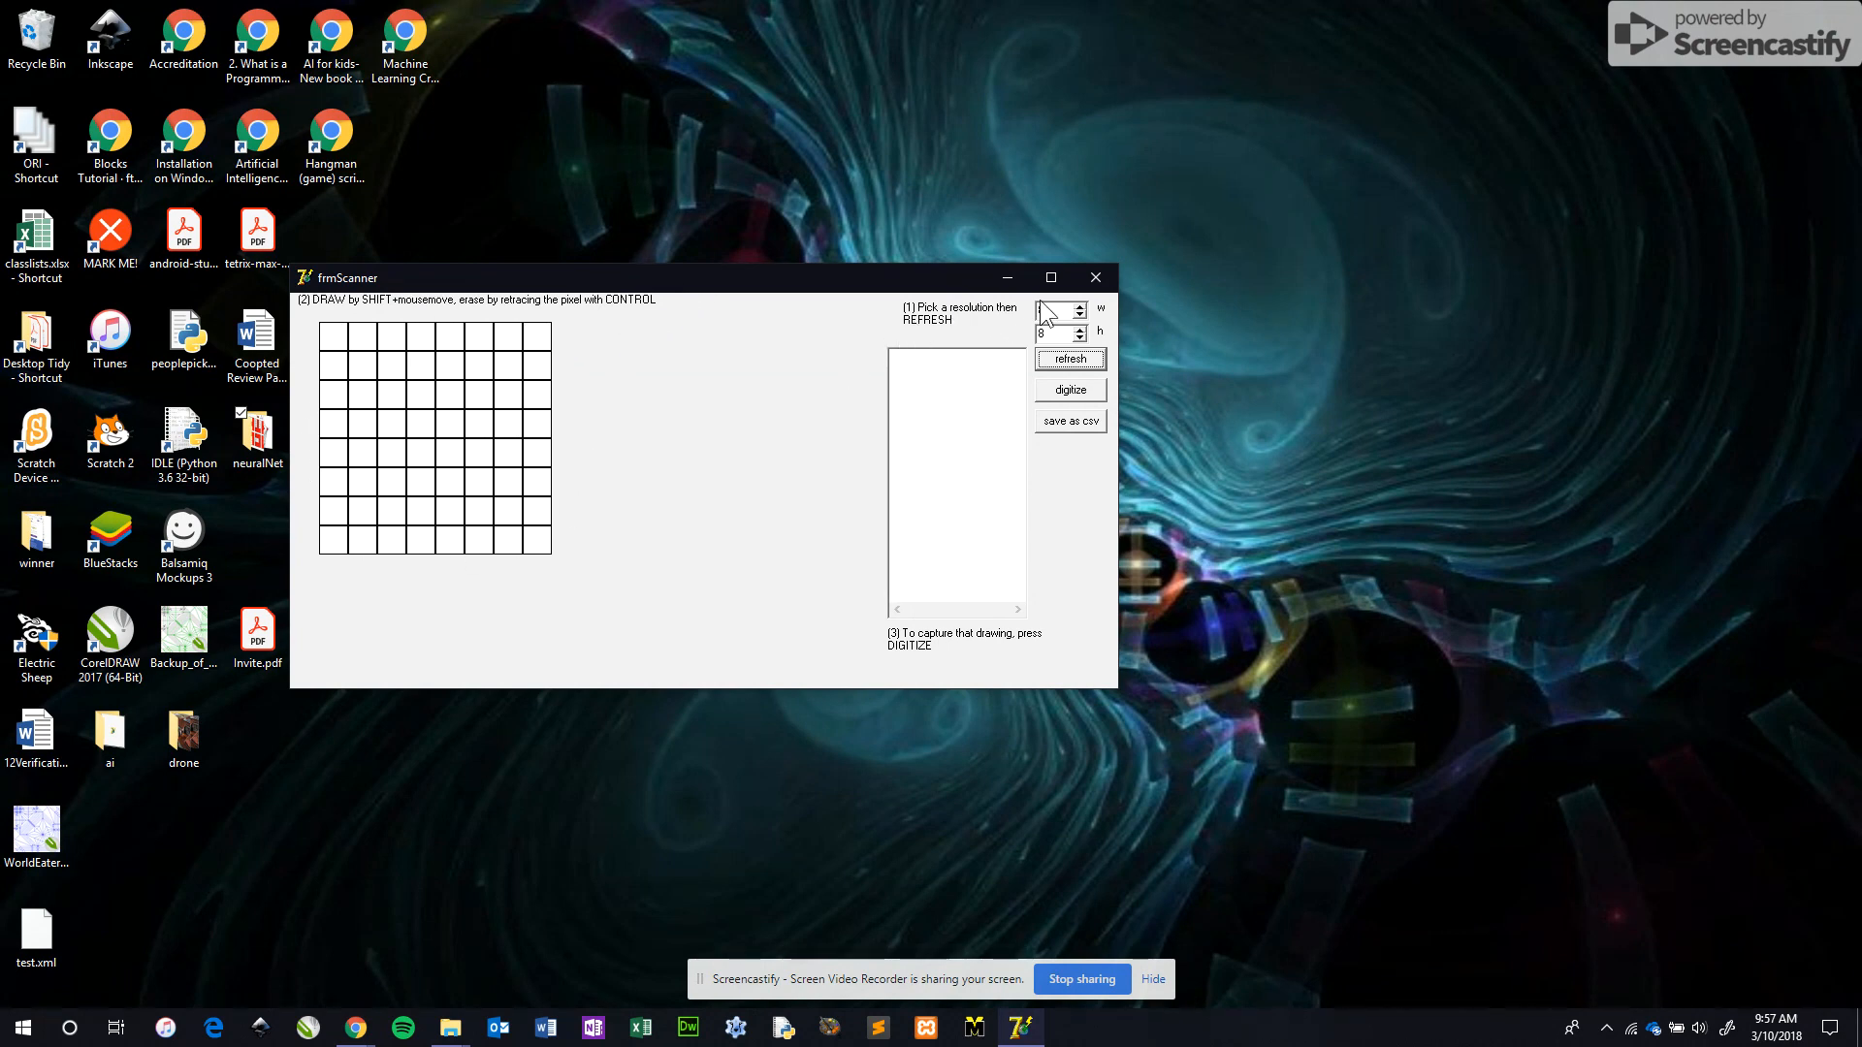
Refresh the grid to an empty 8 by 8 pixel canvas
left_click(1078, 306)
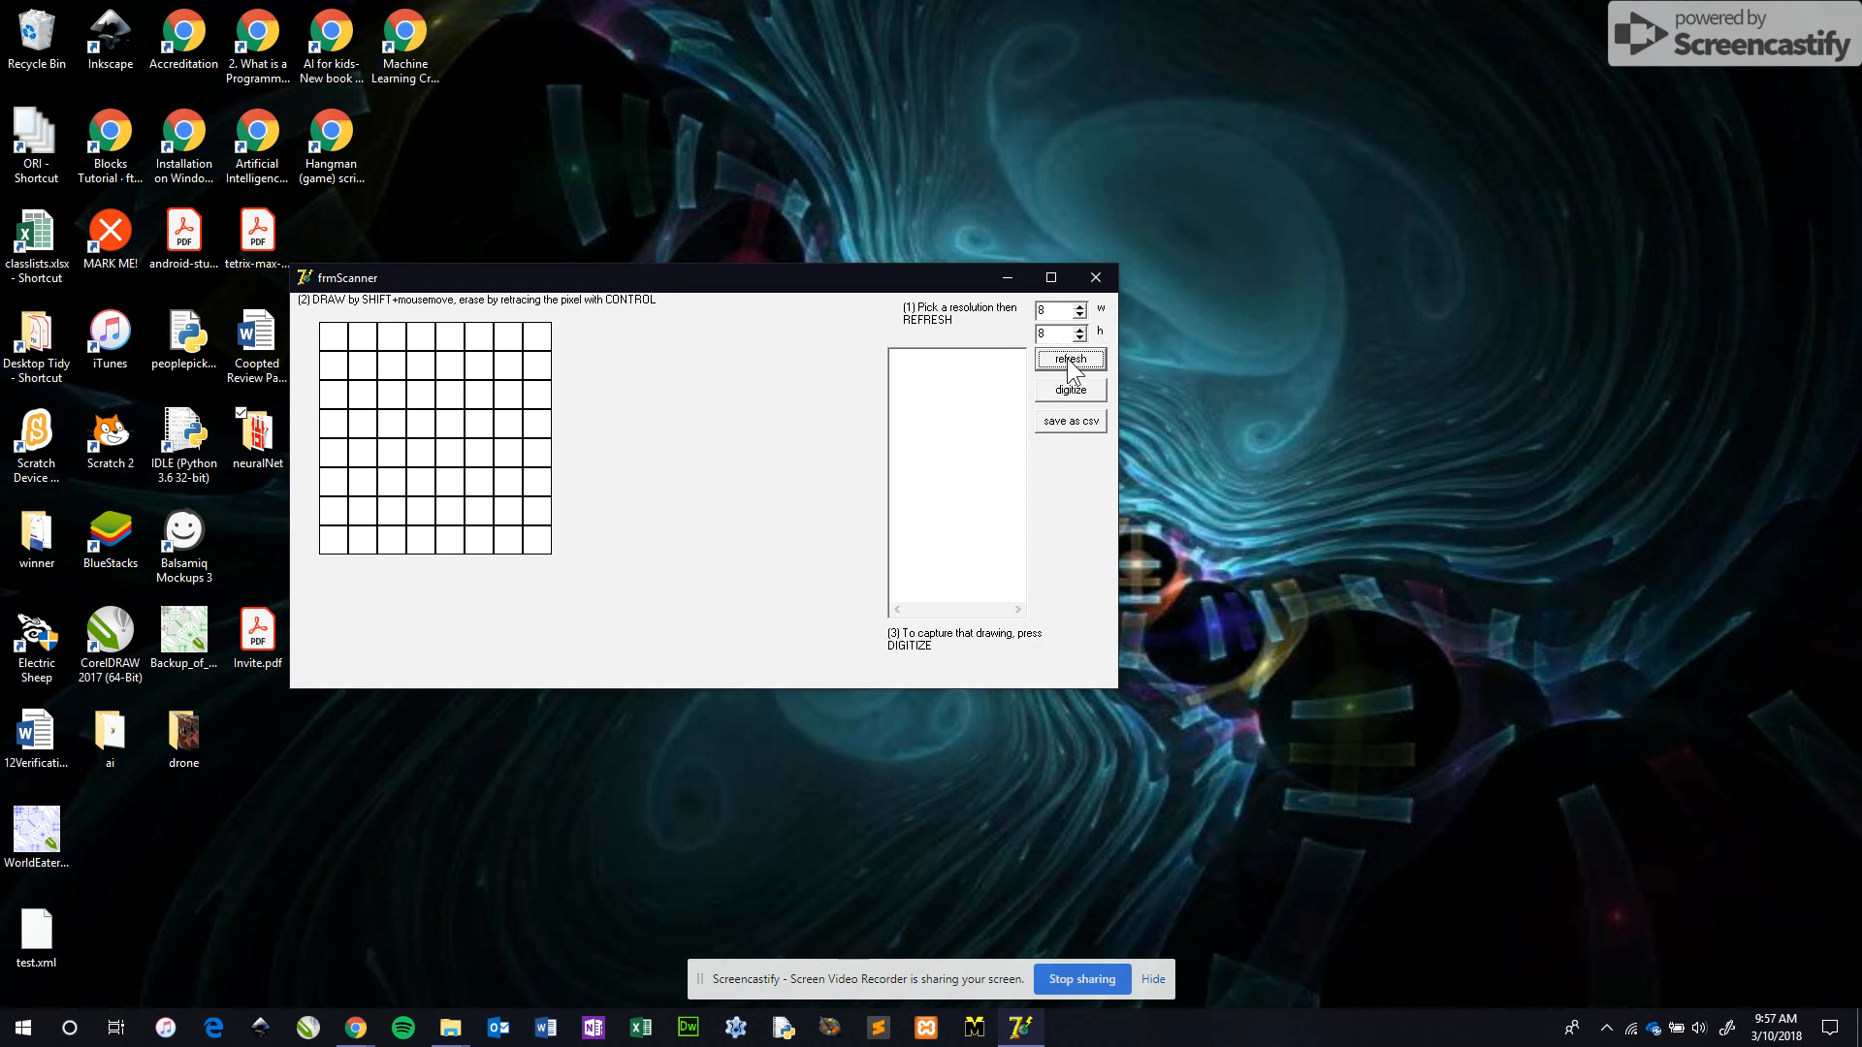
mouse_move(380, 415)
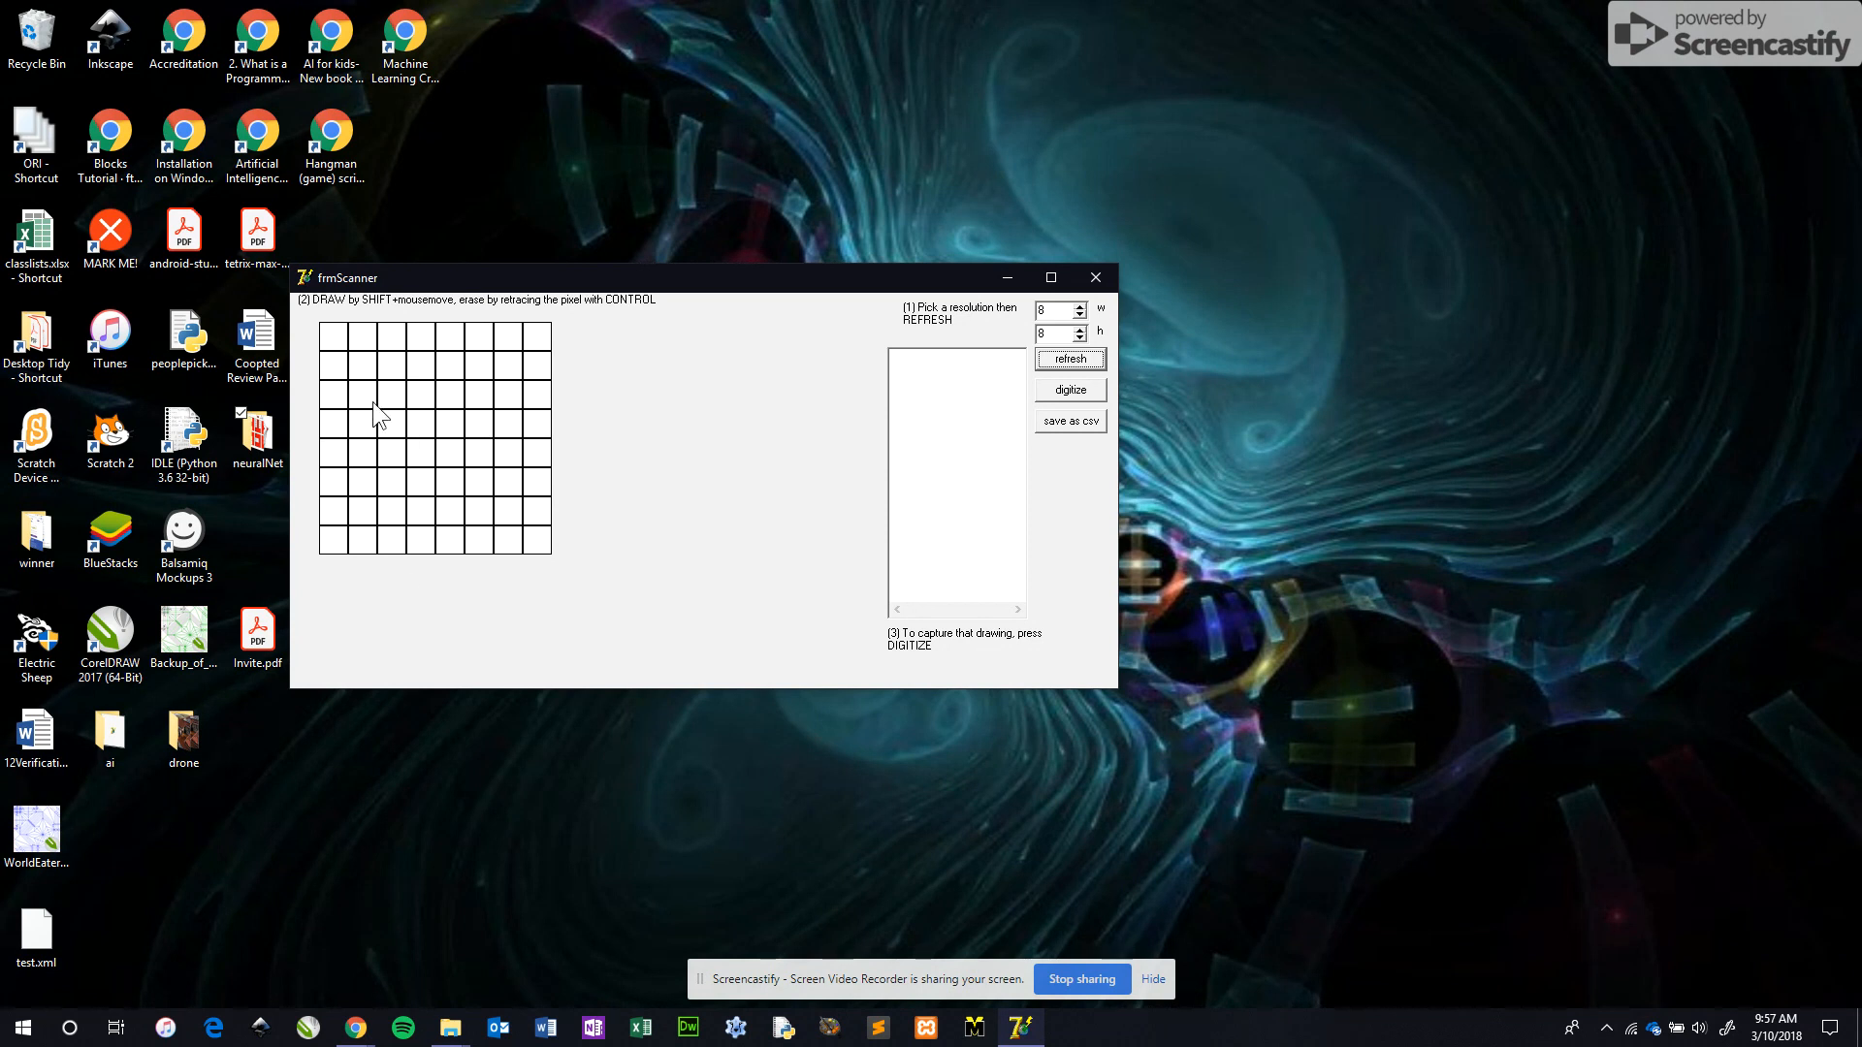
mouse_move(537, 463)
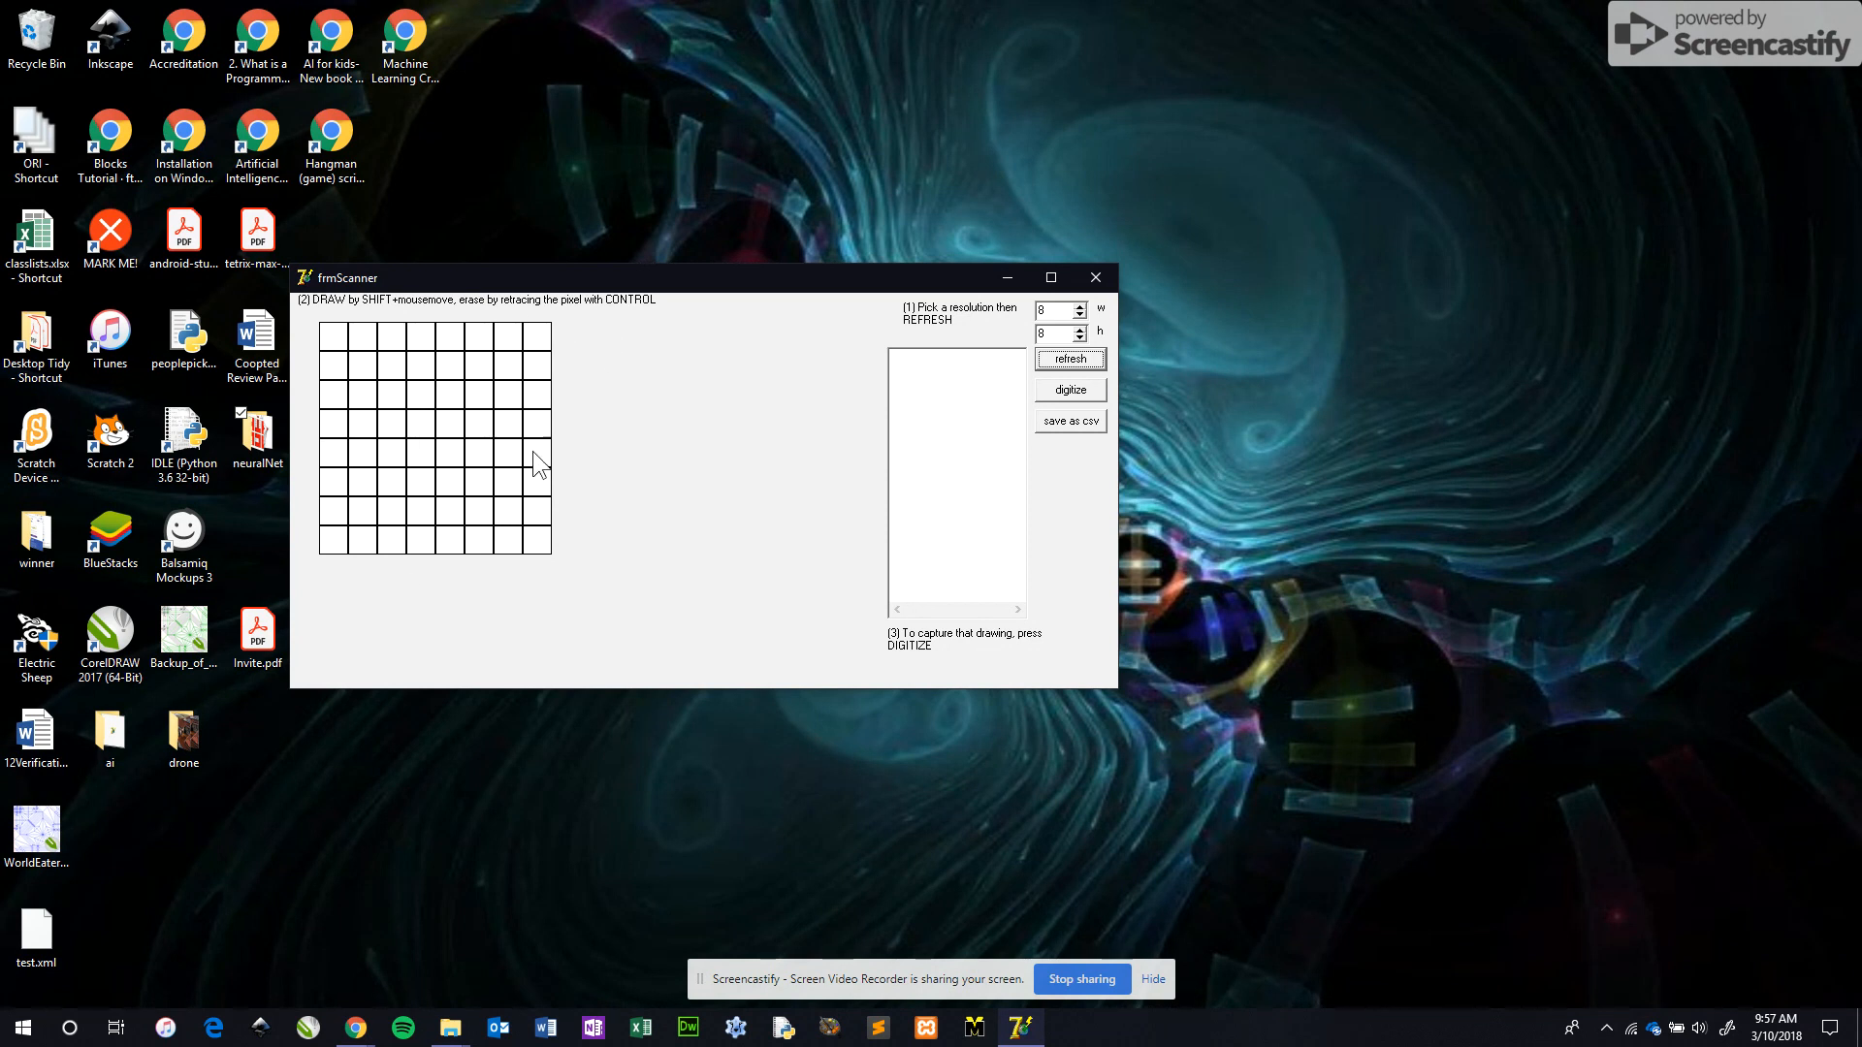
mouse_move(617, 407)
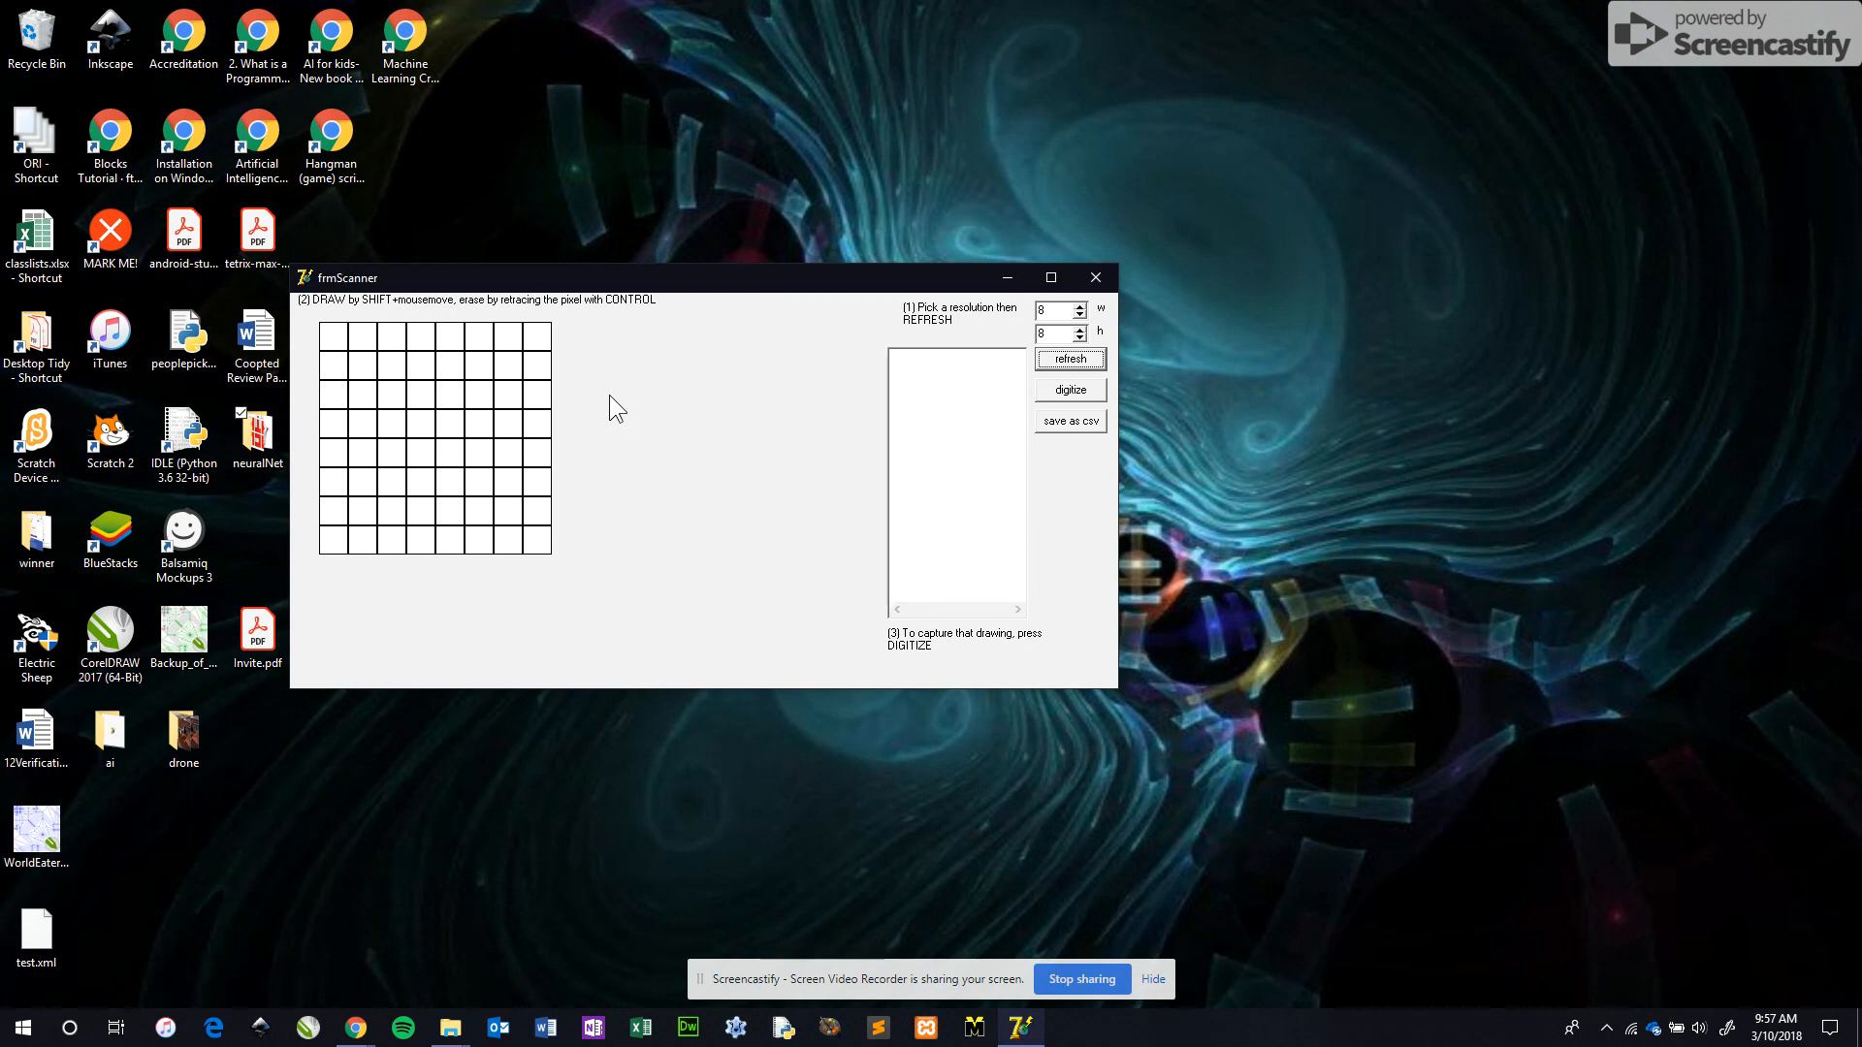
mouse_move(464, 393)
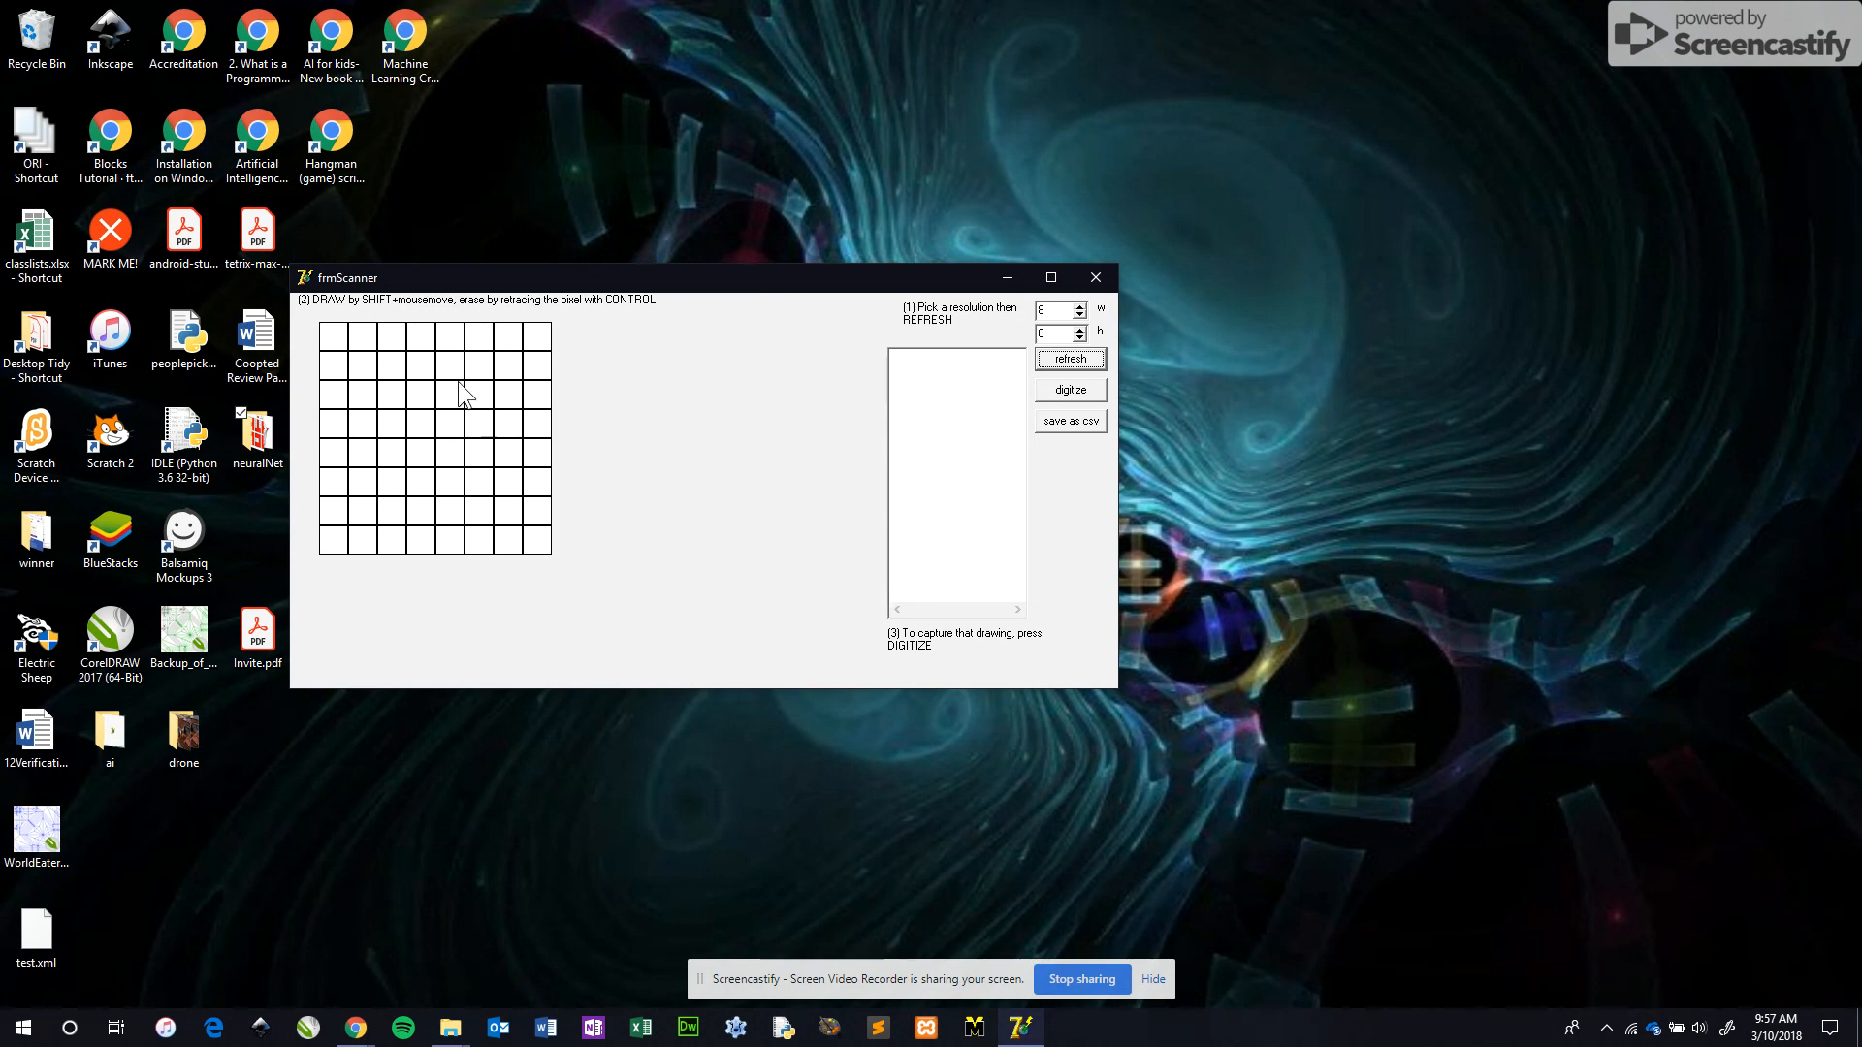
Draw two eye pixels and a smiling mouth, then digitize it as the first 0/1 row
left_click_drag(380, 367, 516, 366)
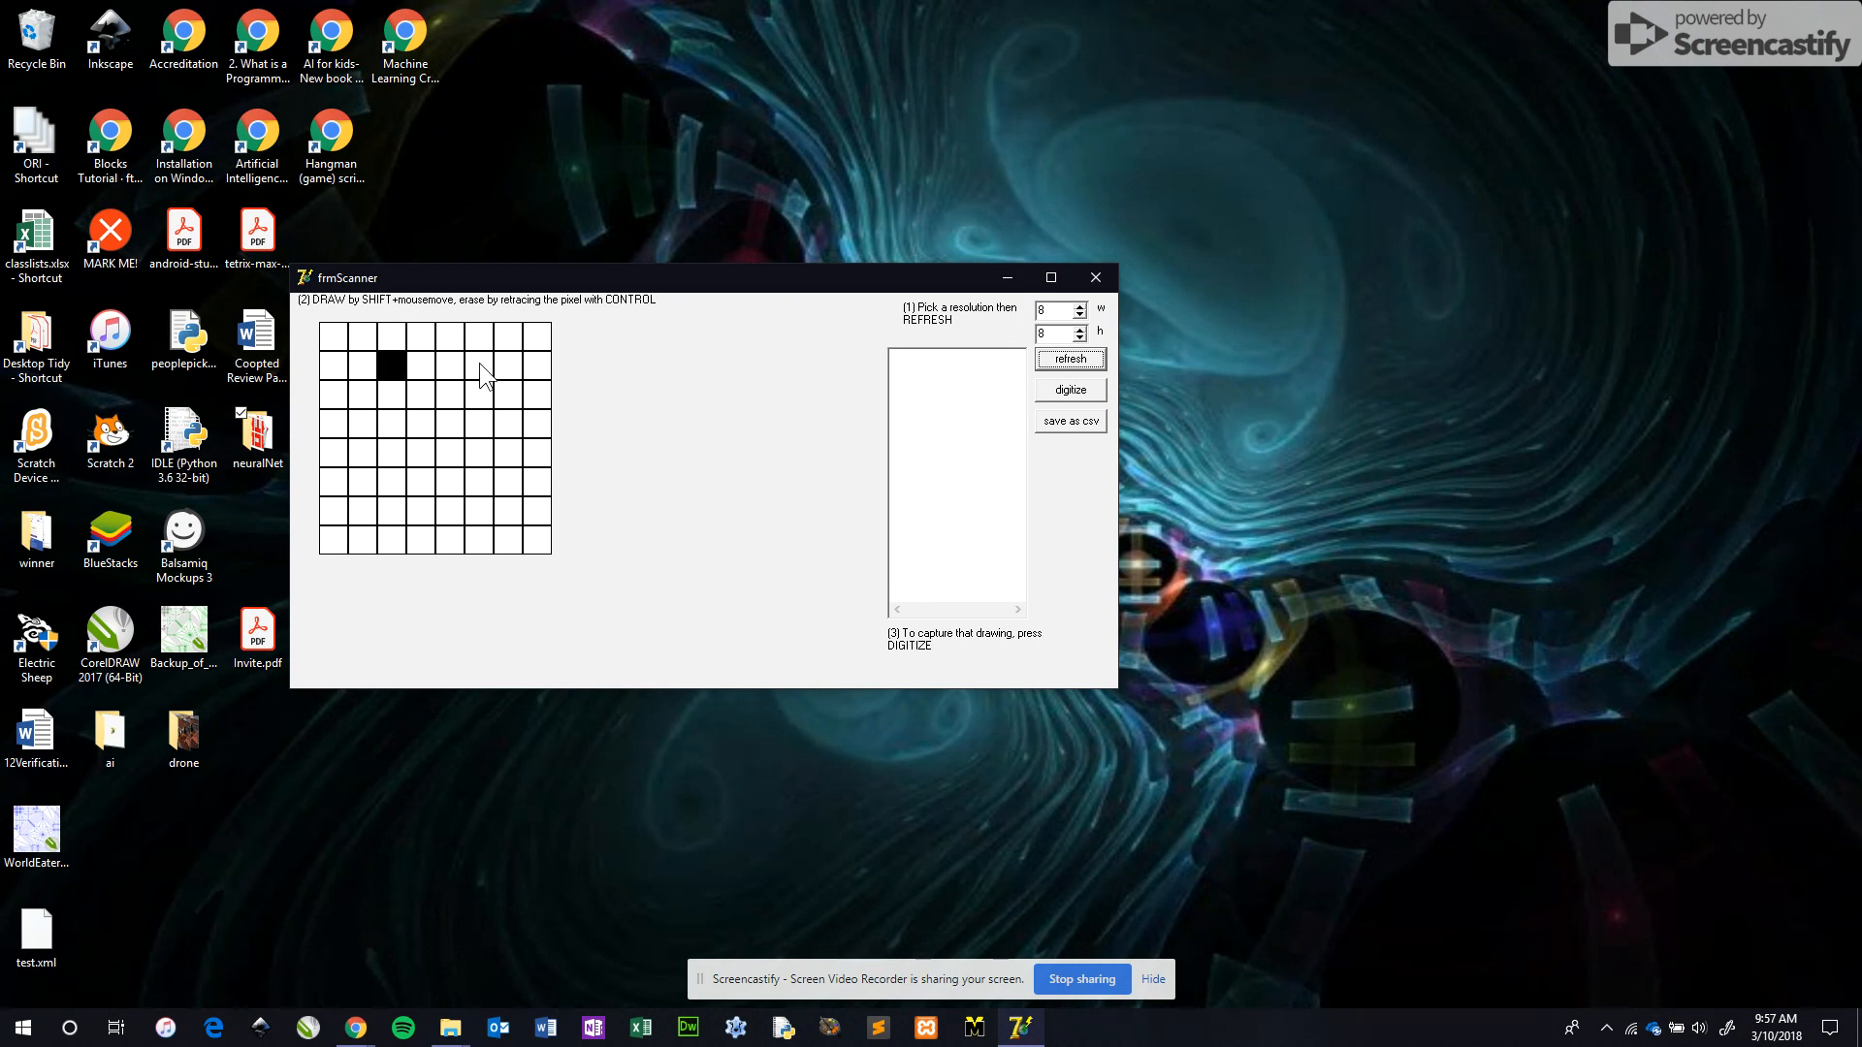
left_click(479, 366)
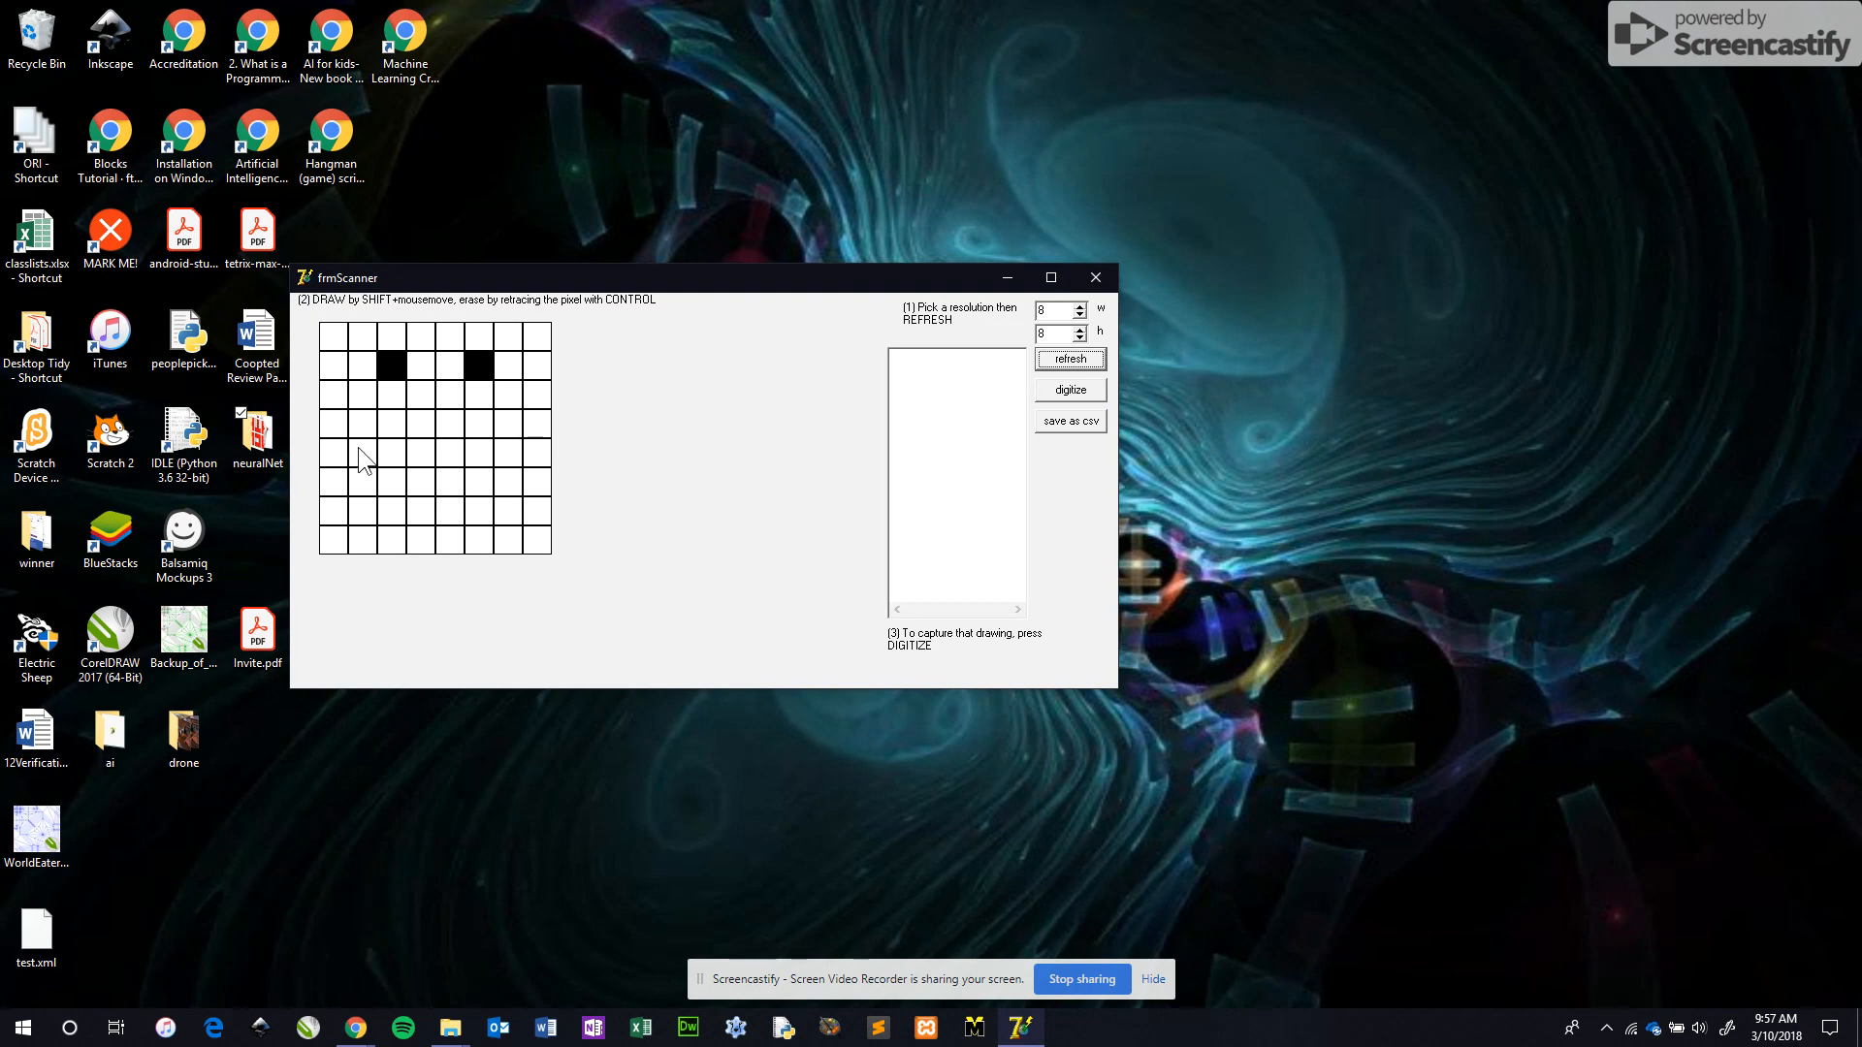
left_click_drag(363, 456, 493, 485)
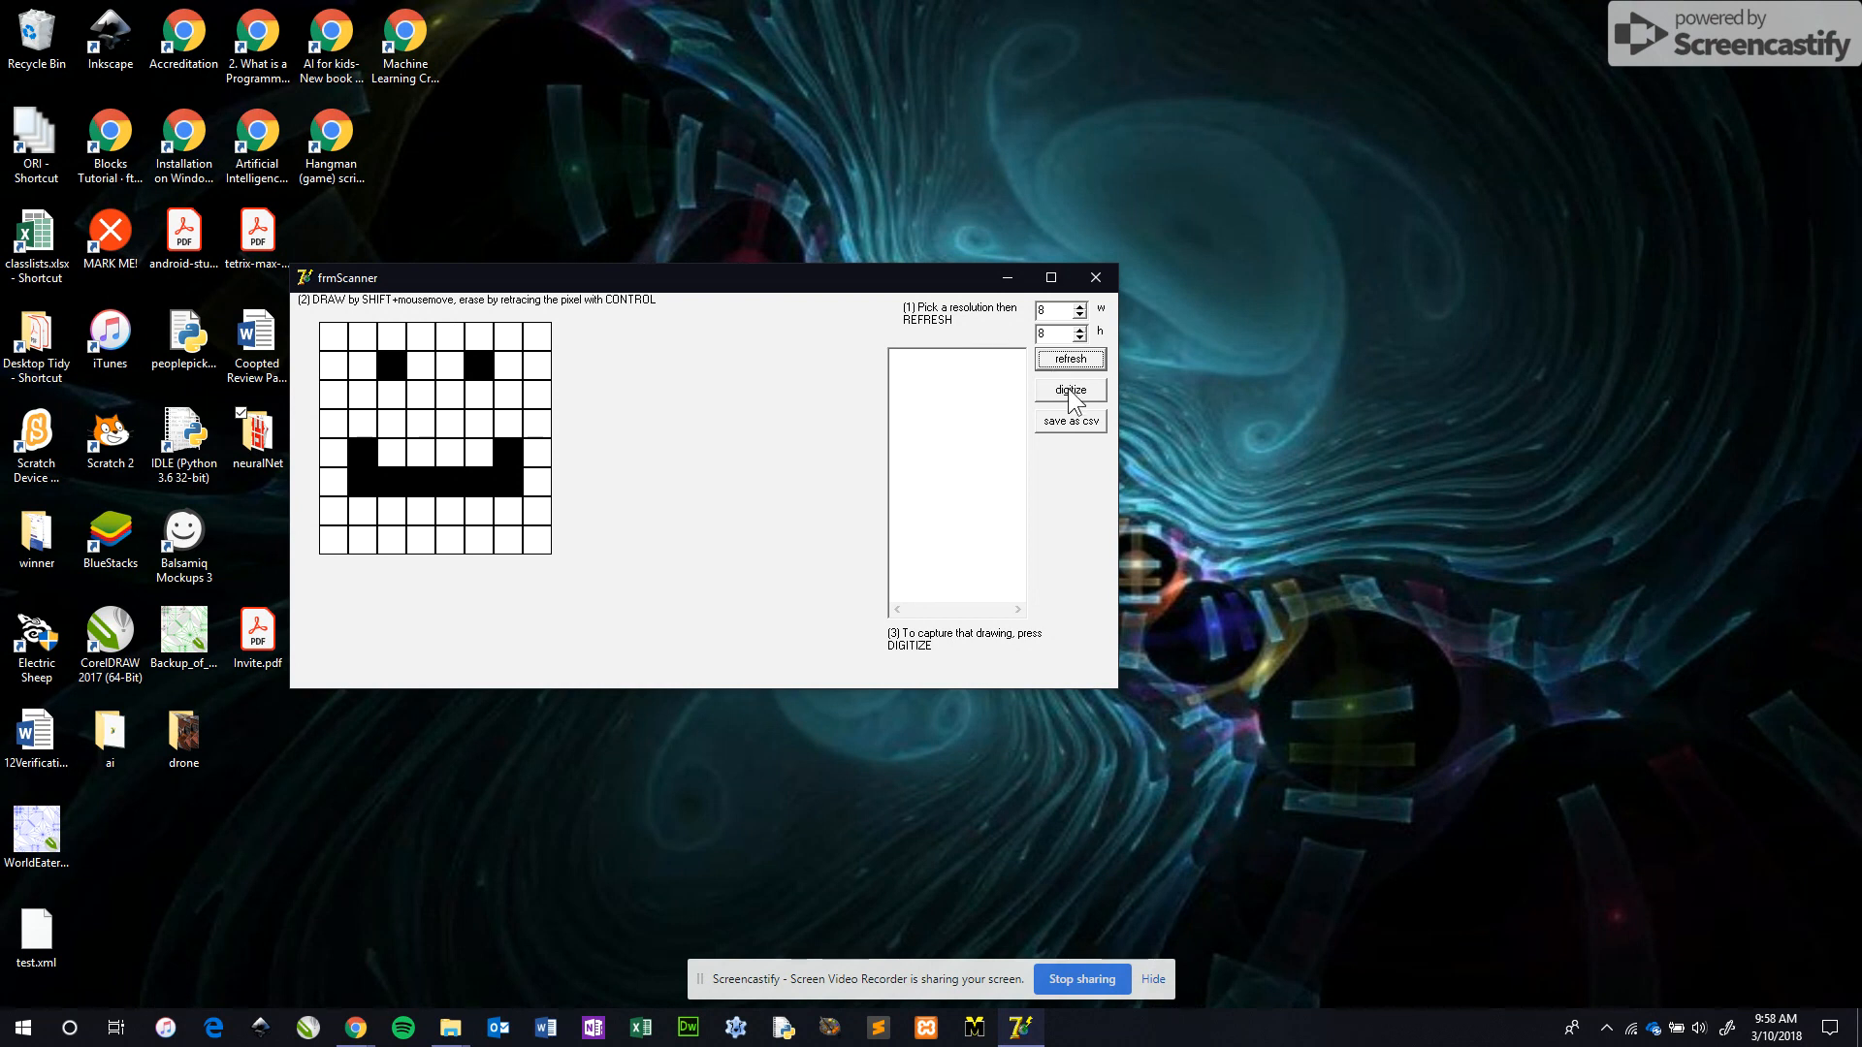
left_click(1066, 390)
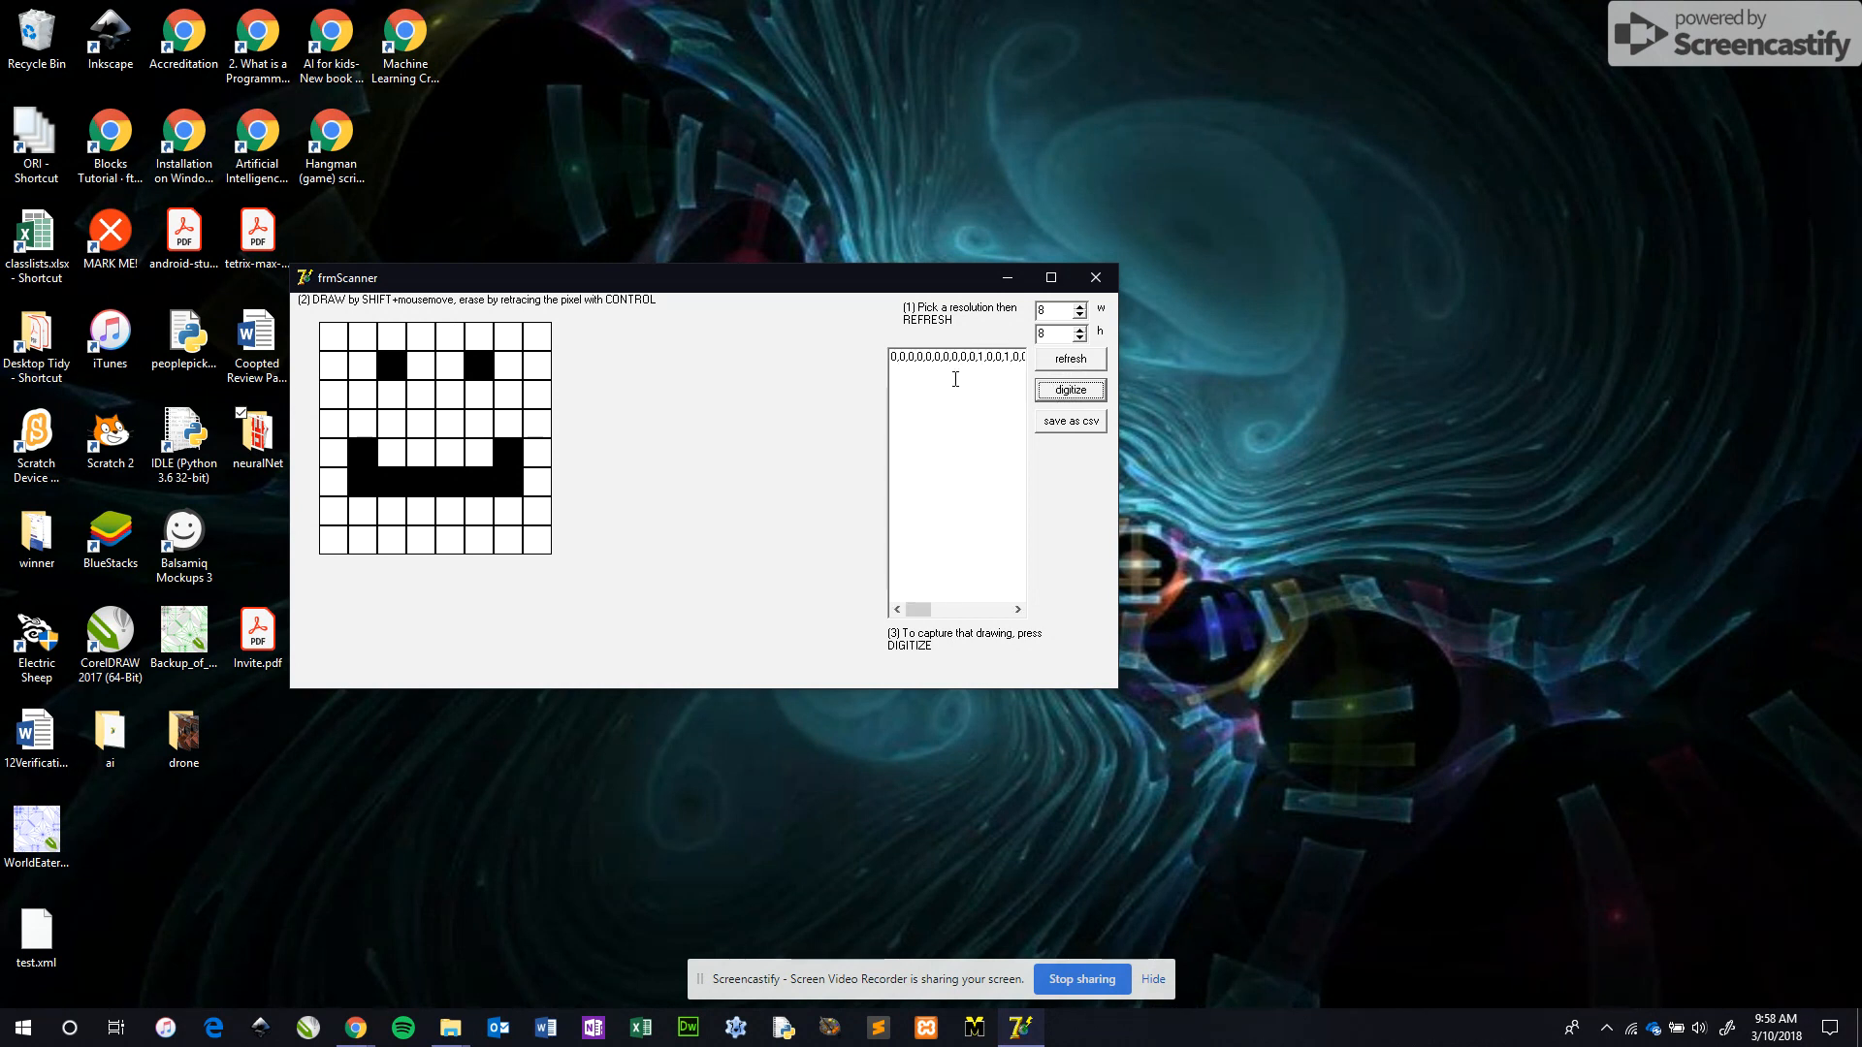
mouse_move(559, 469)
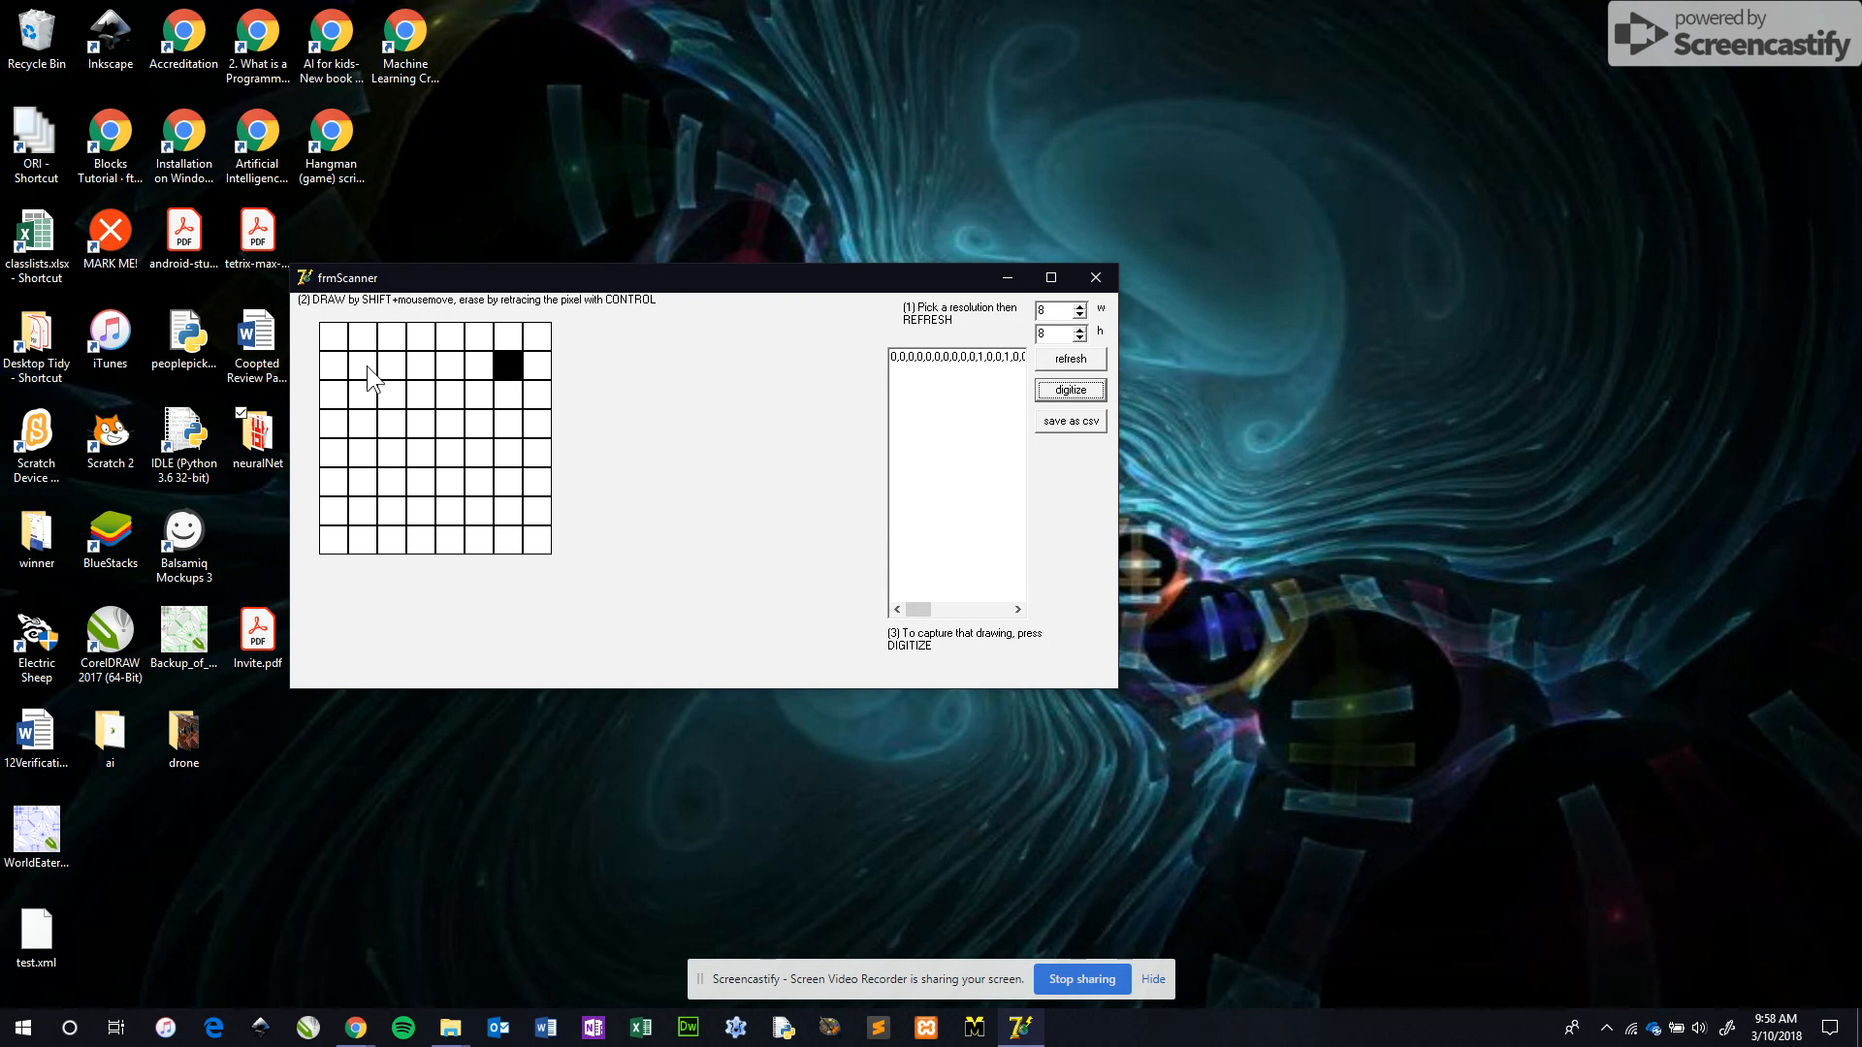
Draw and digitize the second and third smiling faces as data rows
left_click(363, 367)
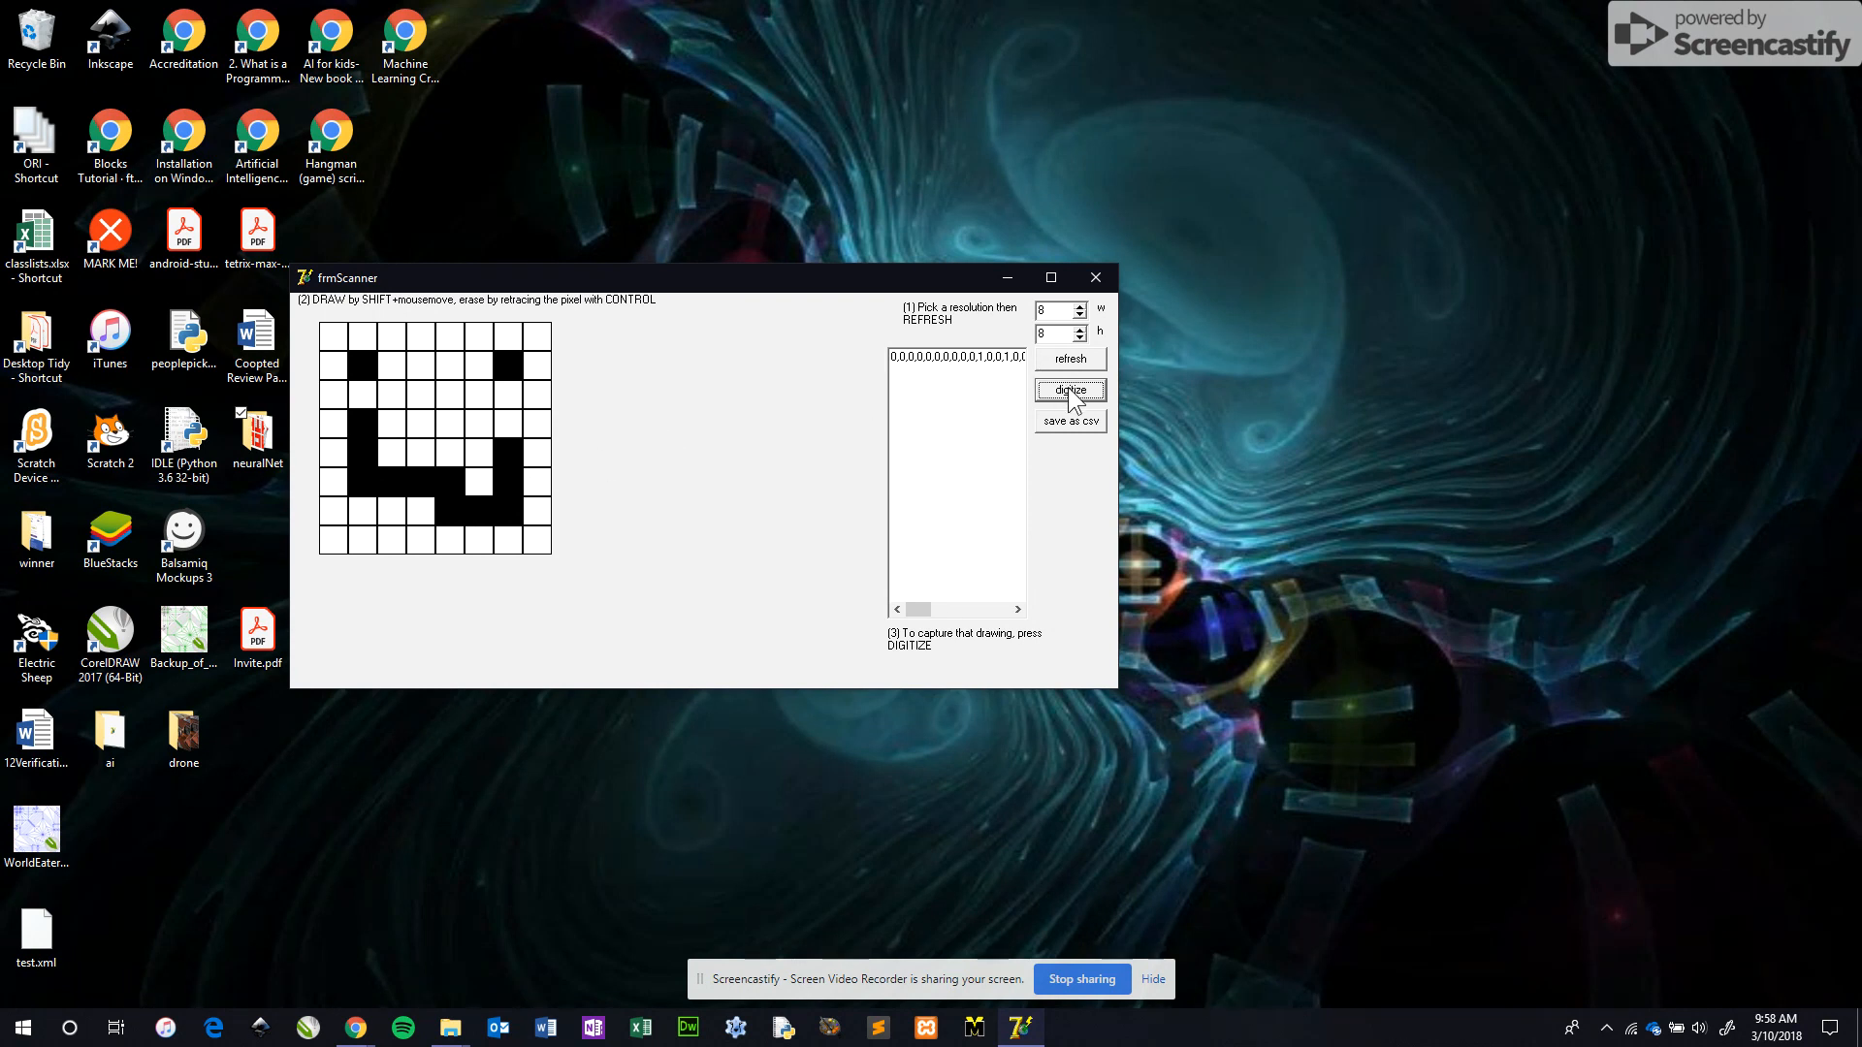
left_click(1066, 390)
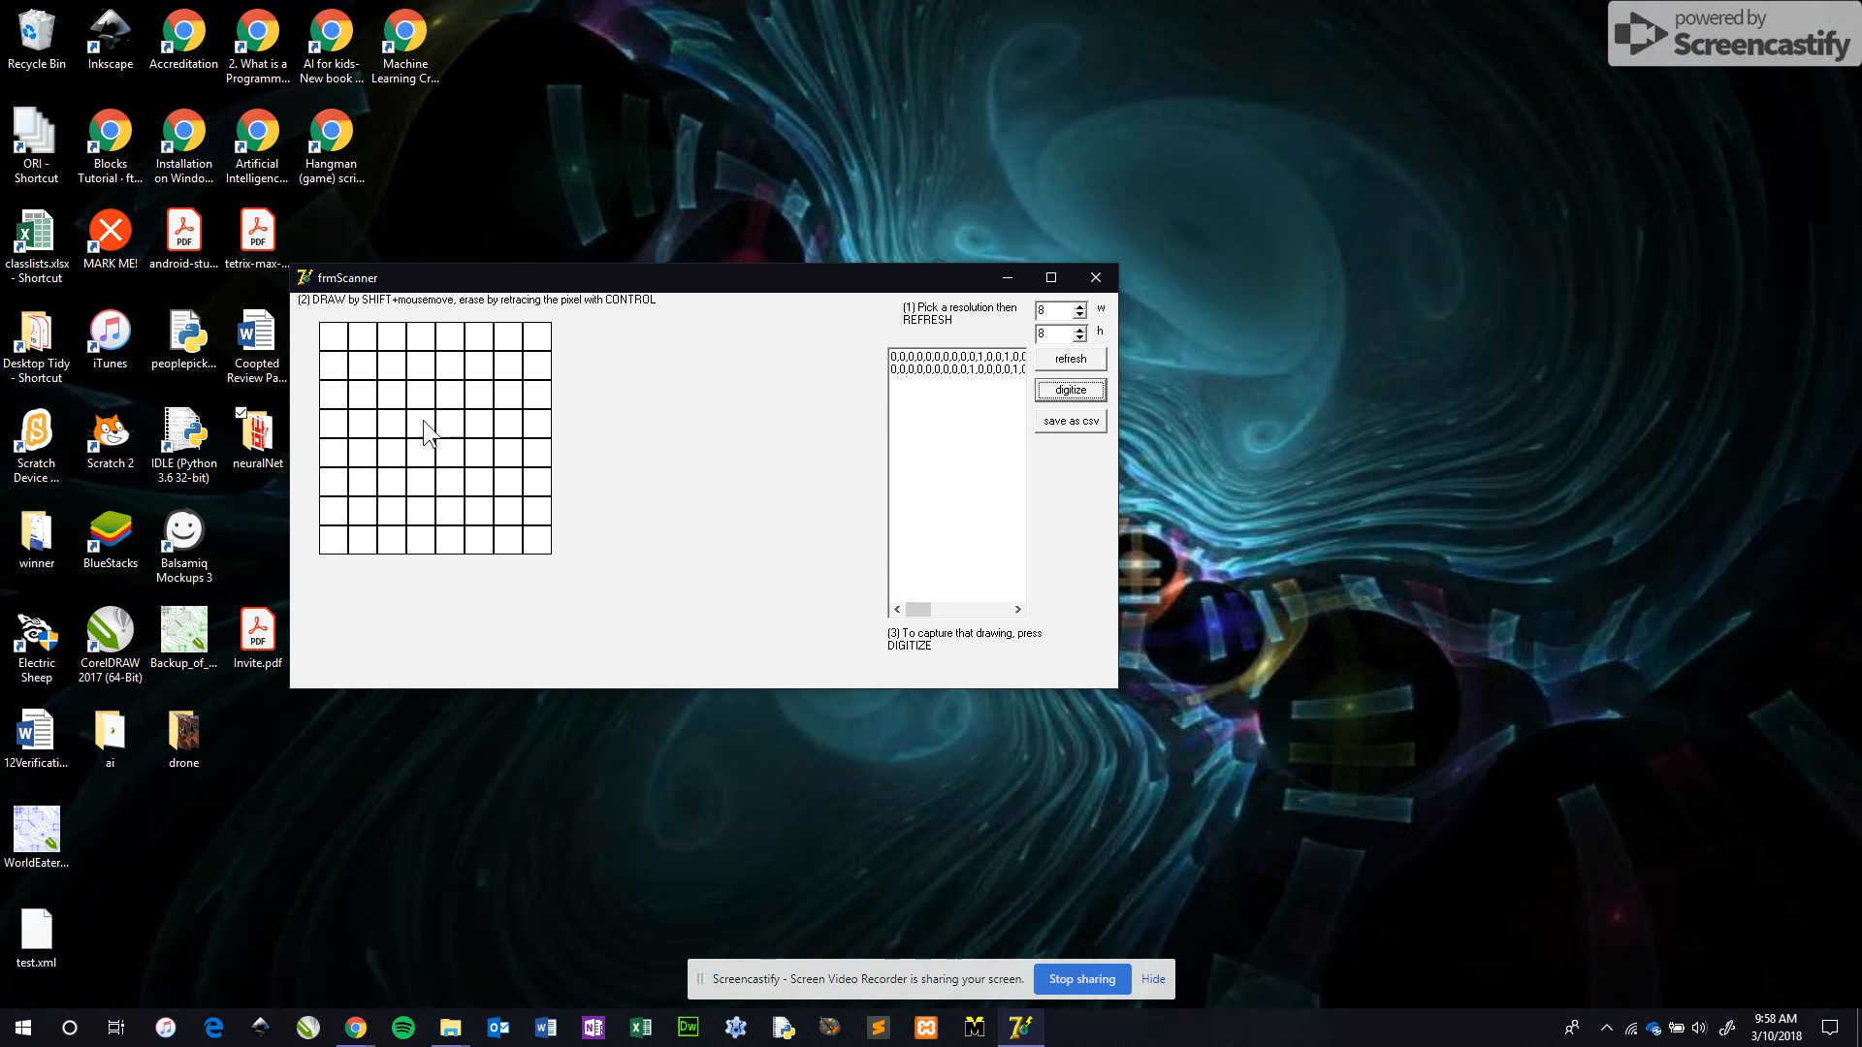
mouse_move(394, 409)
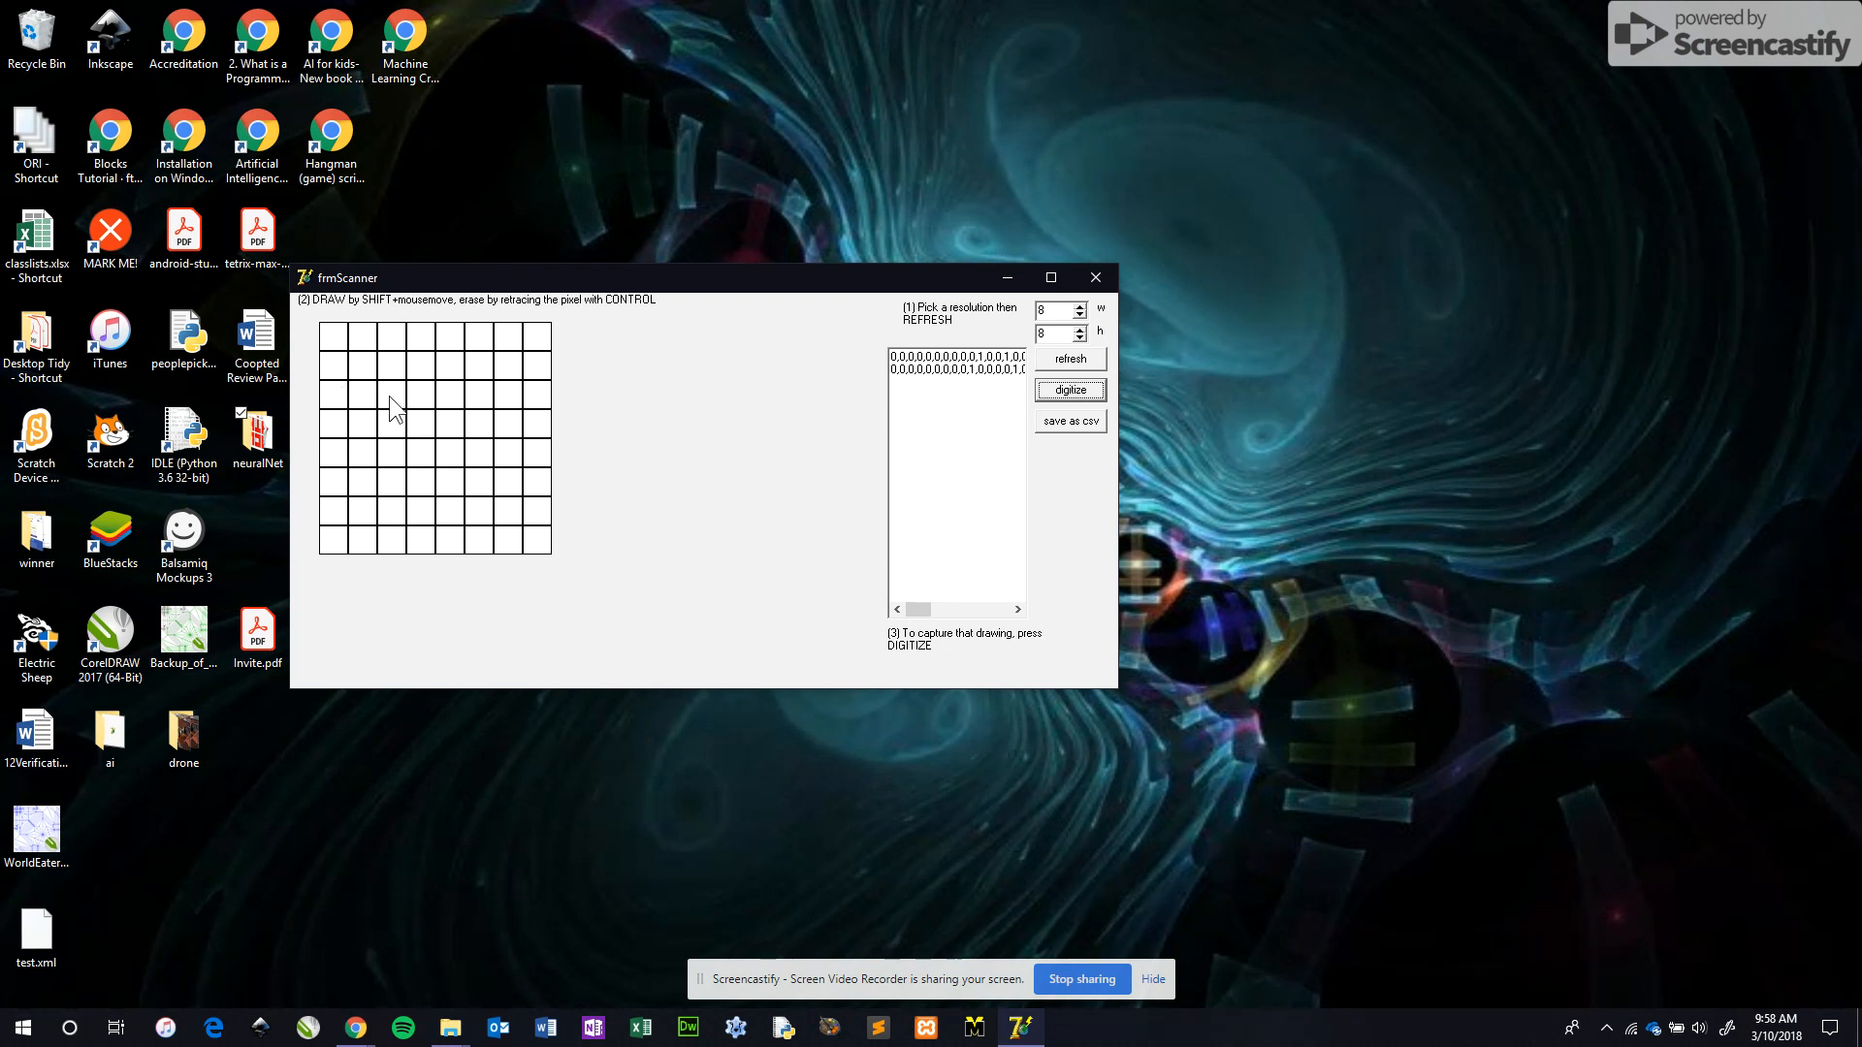
left_click(389, 394)
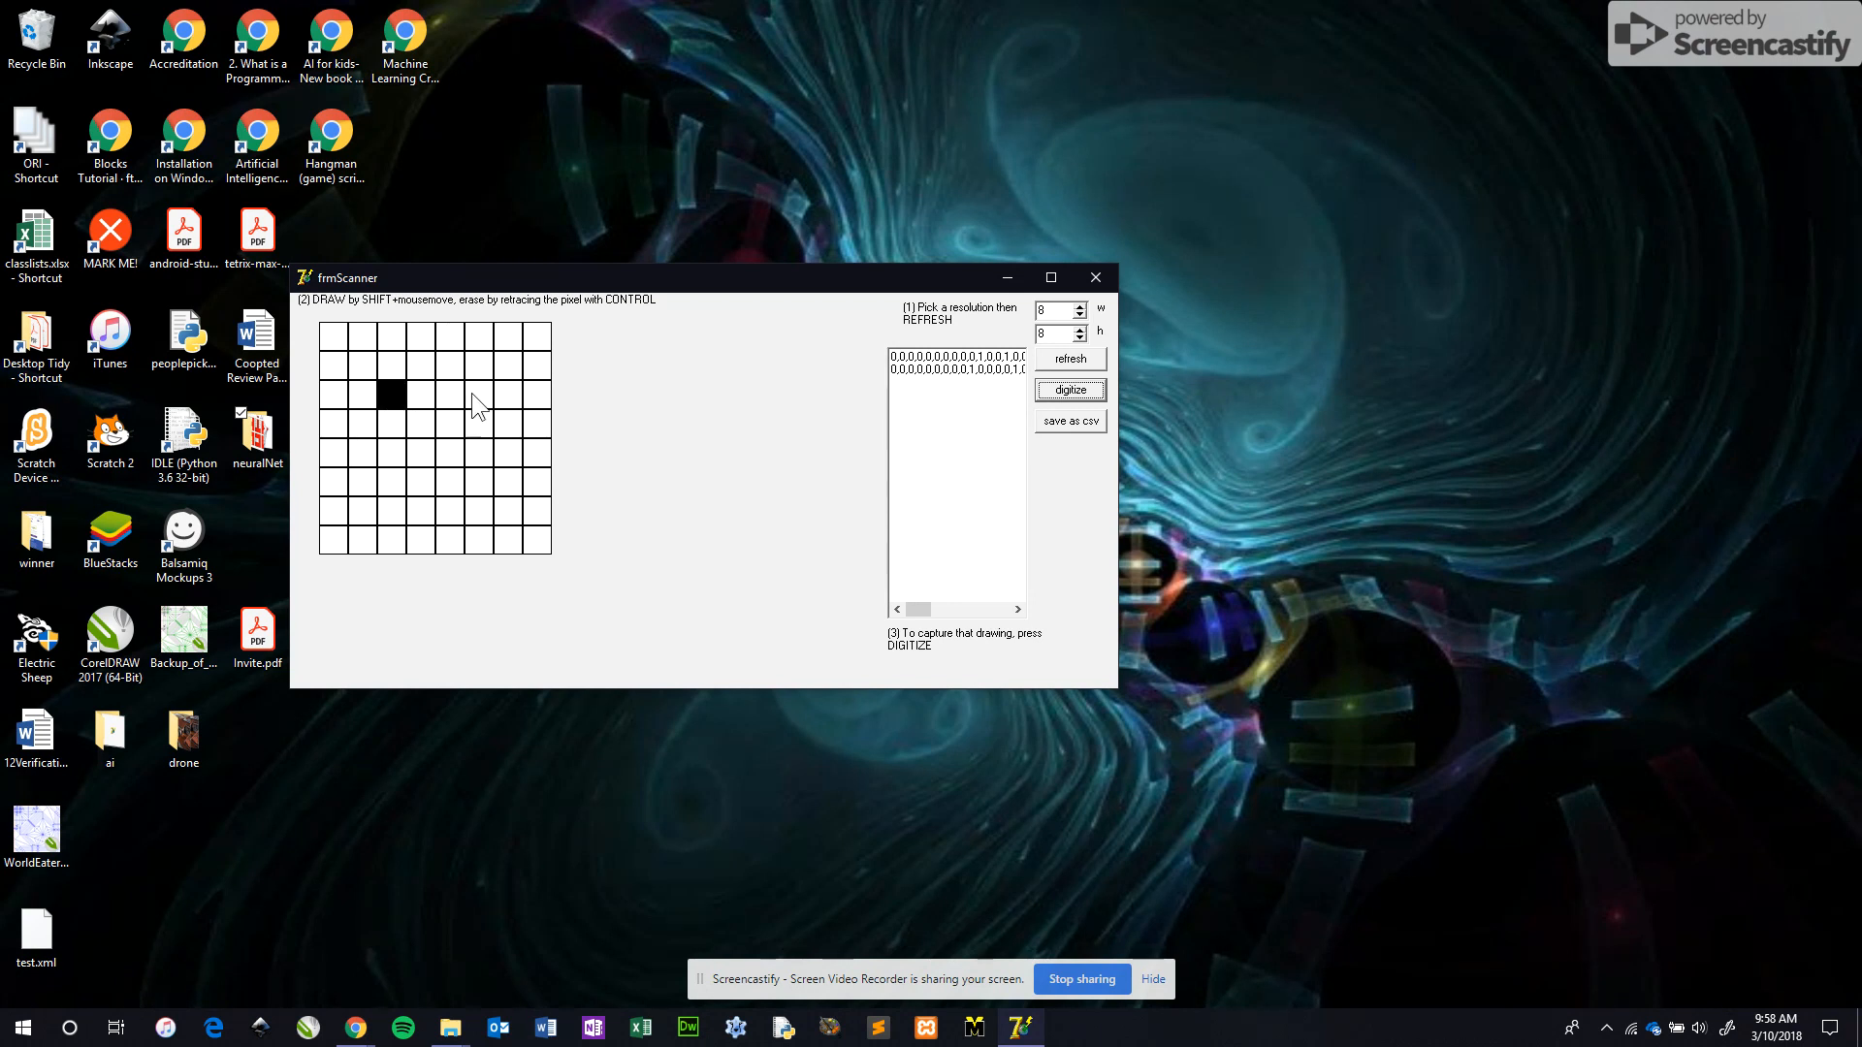
left_click(477, 393)
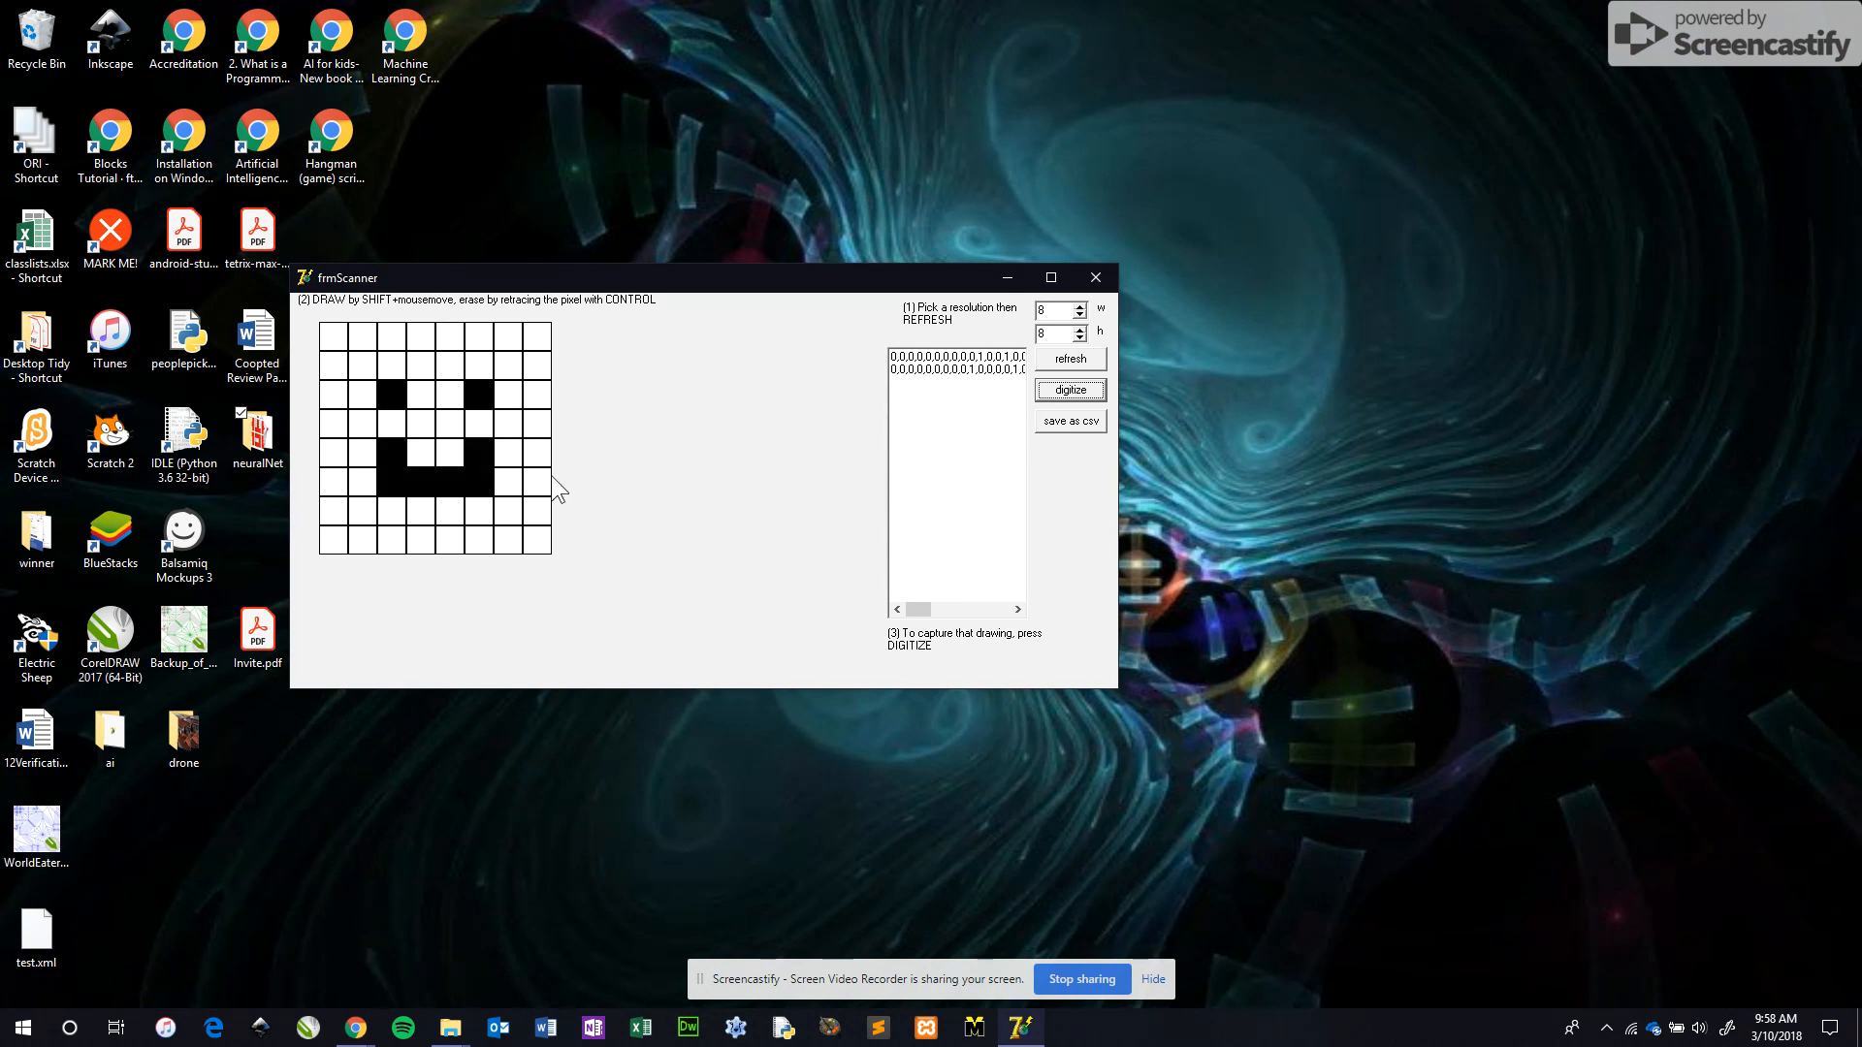
left_click(1066, 390)
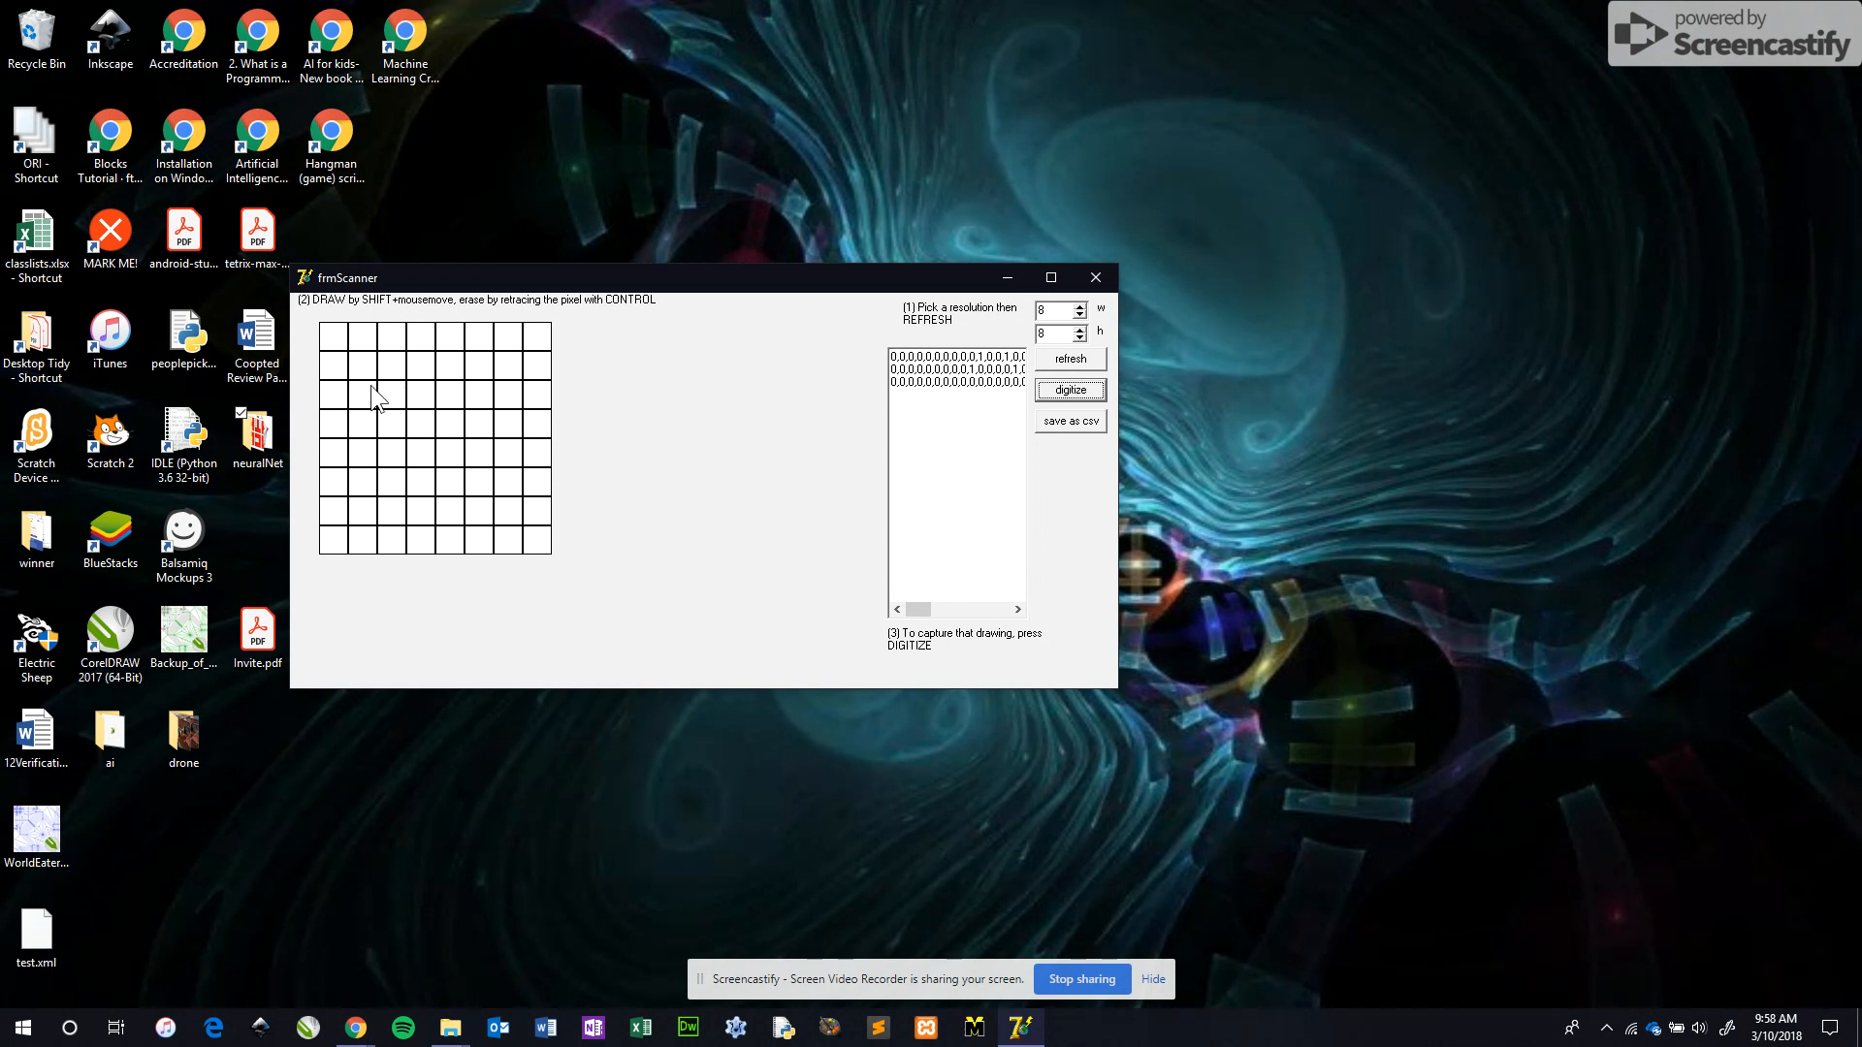
mouse_move(366, 401)
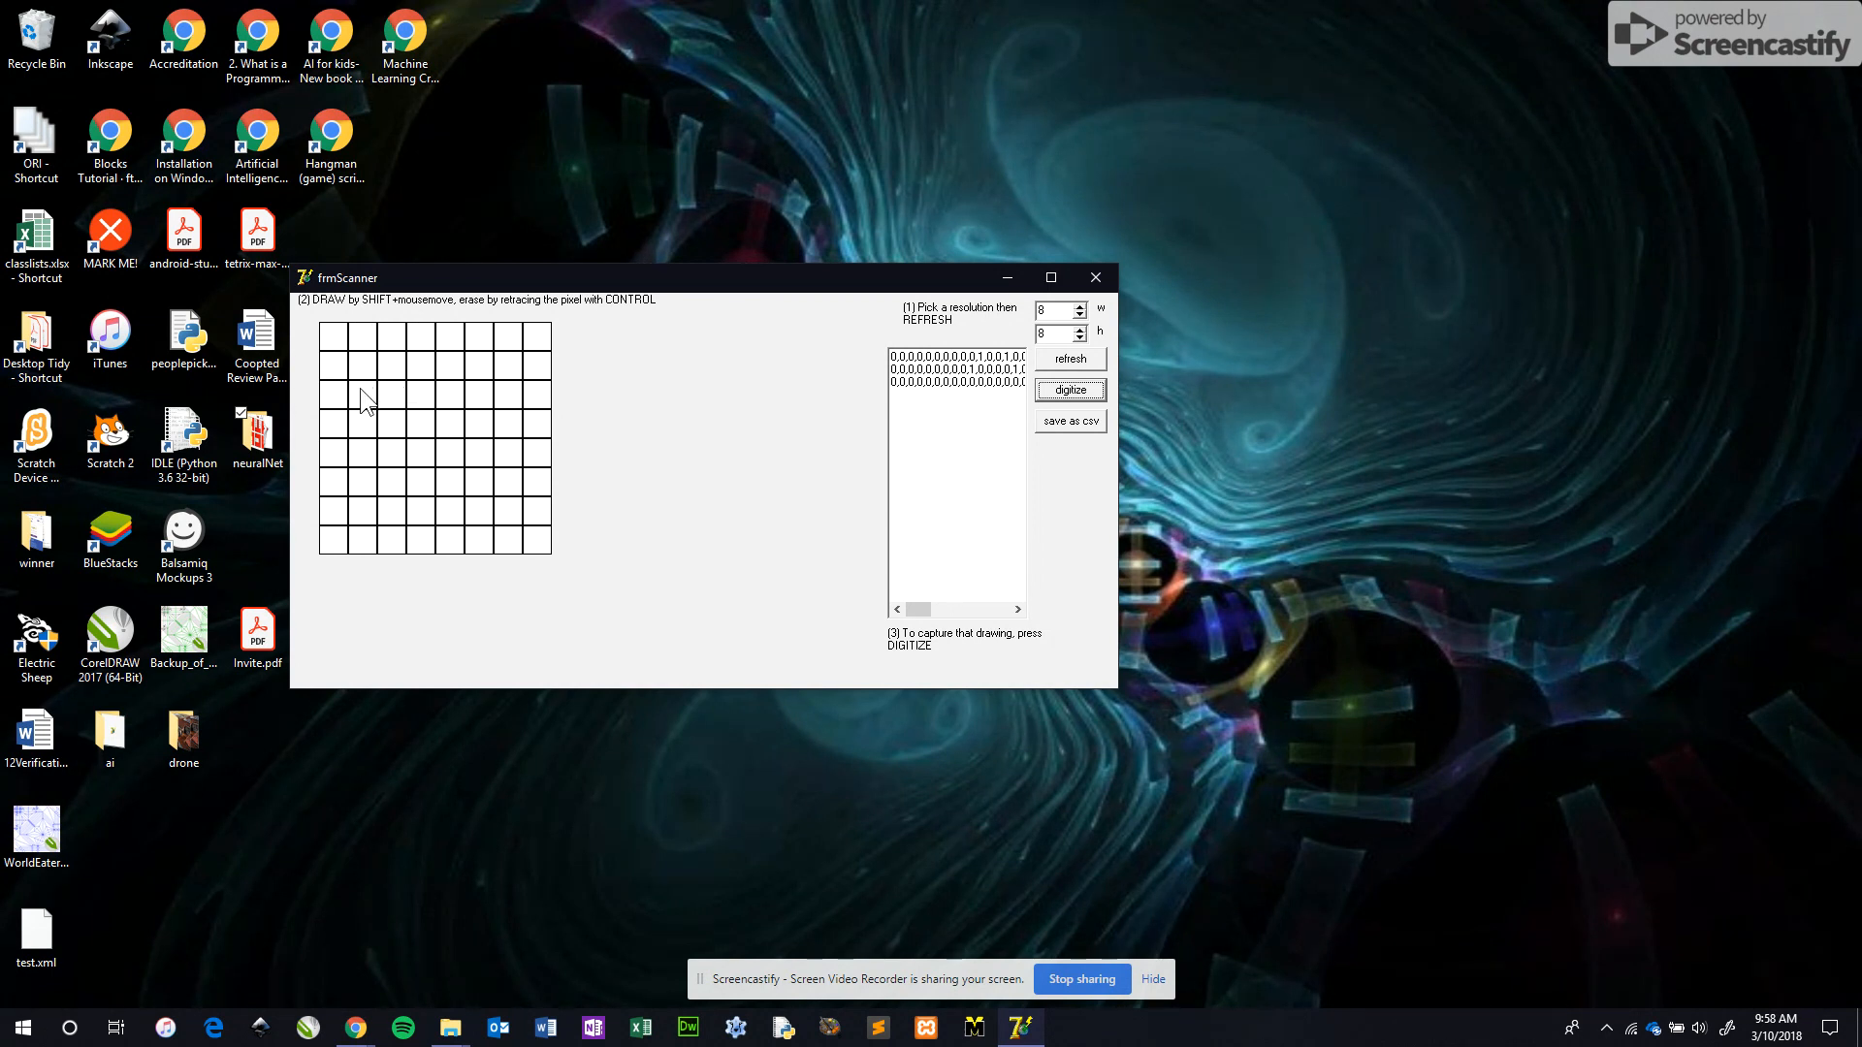
Draw the fourth smiling face and digitize it, reaching four 0/1 rows
left_click(363, 394)
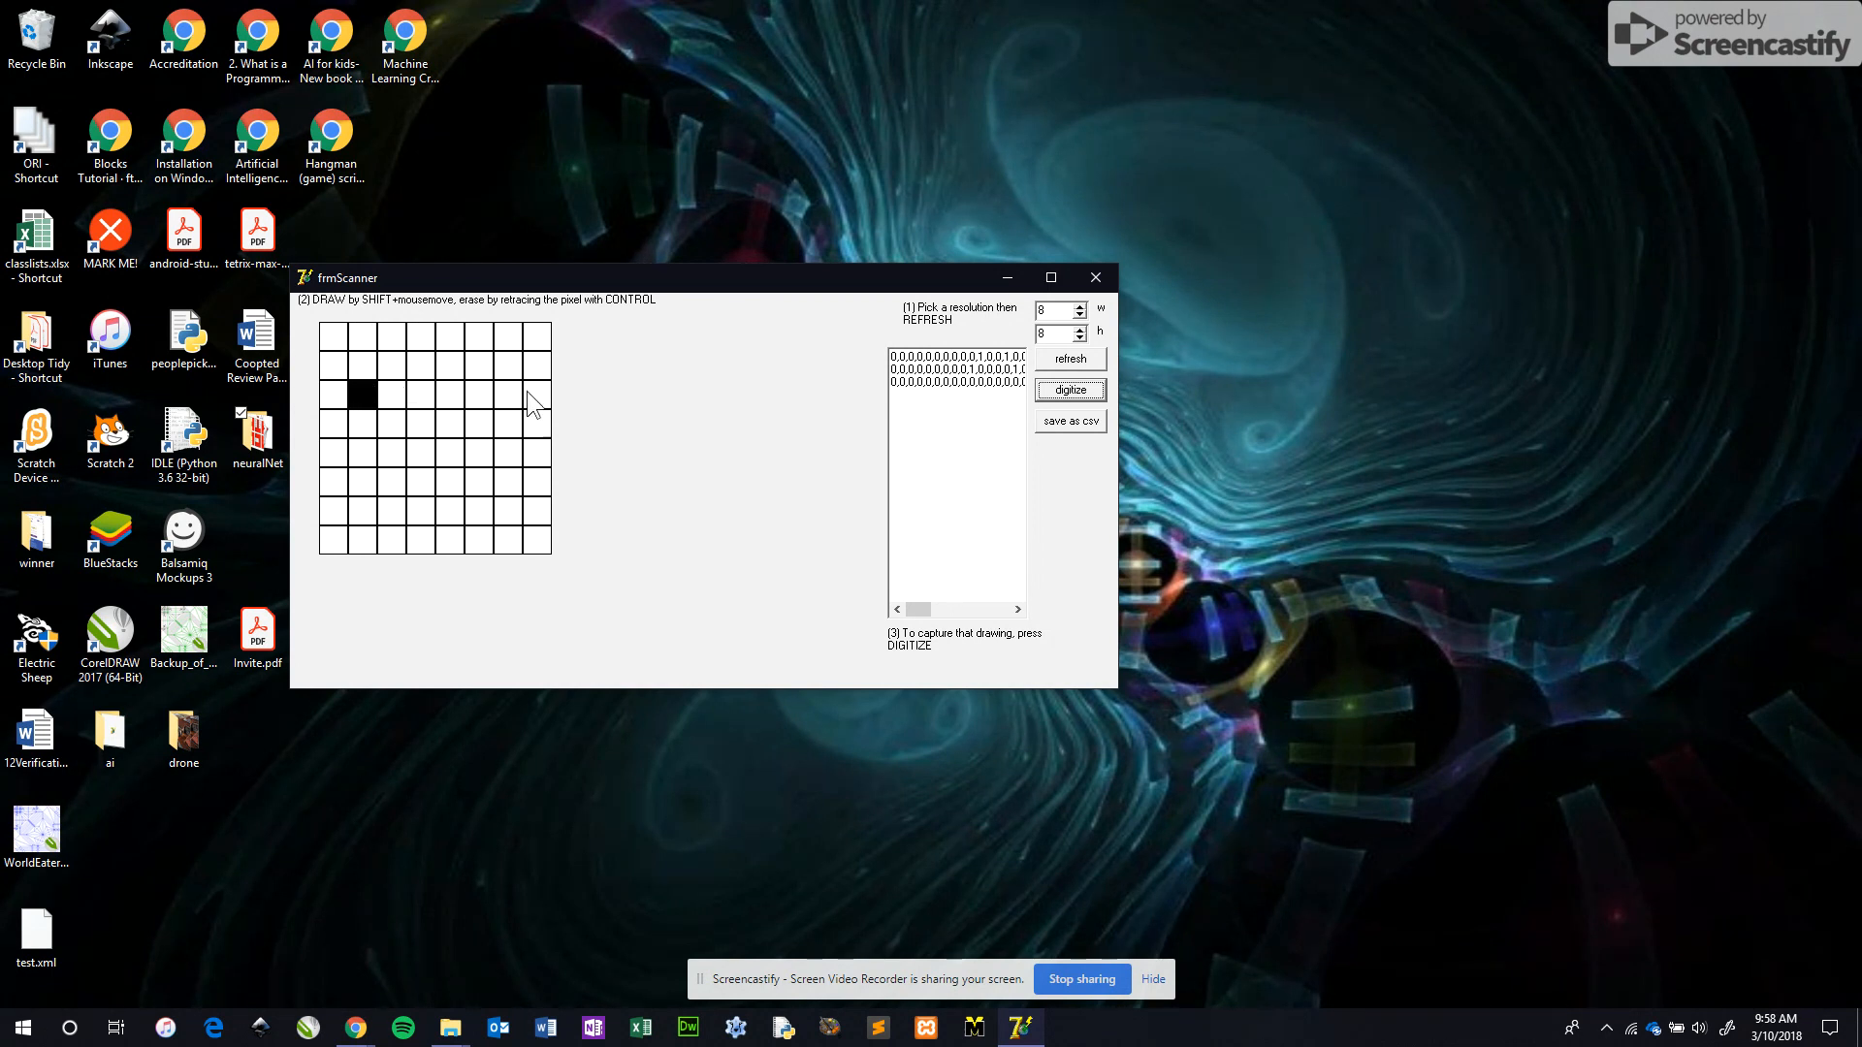
left_click(477, 364)
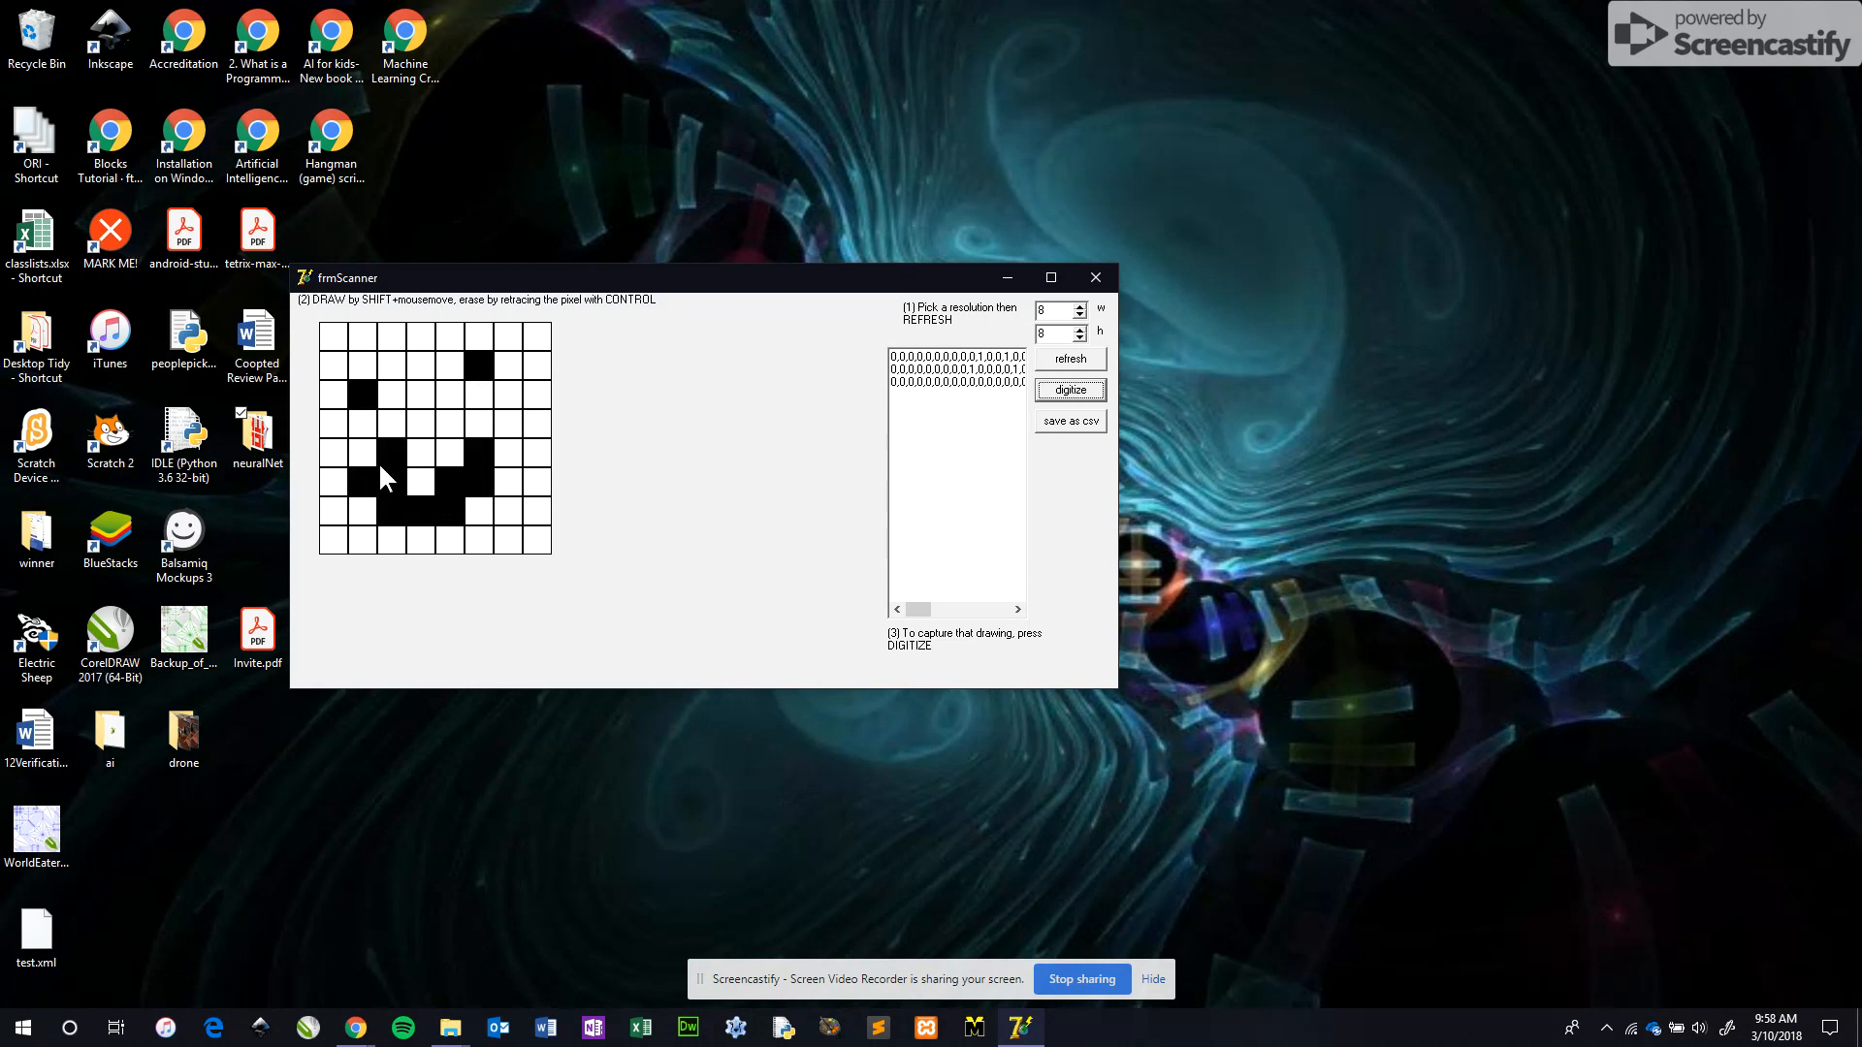
left_click(1066, 390)
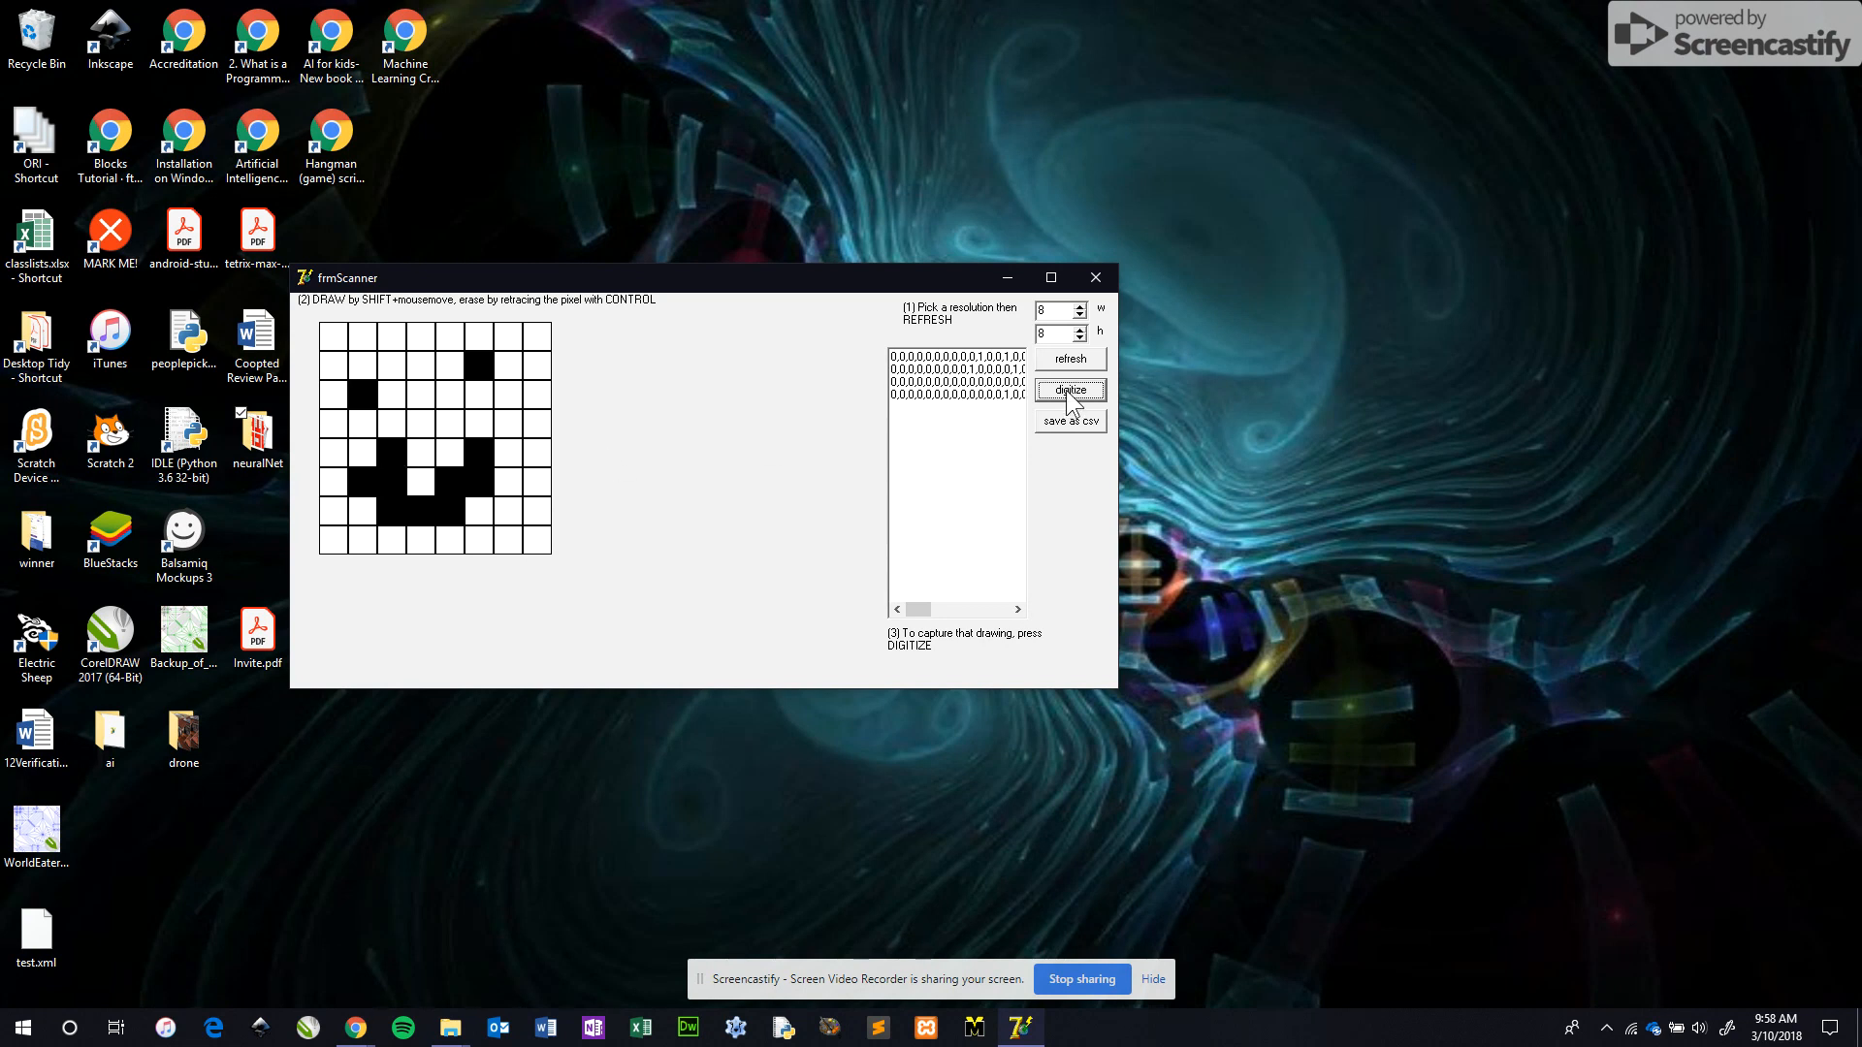
mouse_move(584, 380)
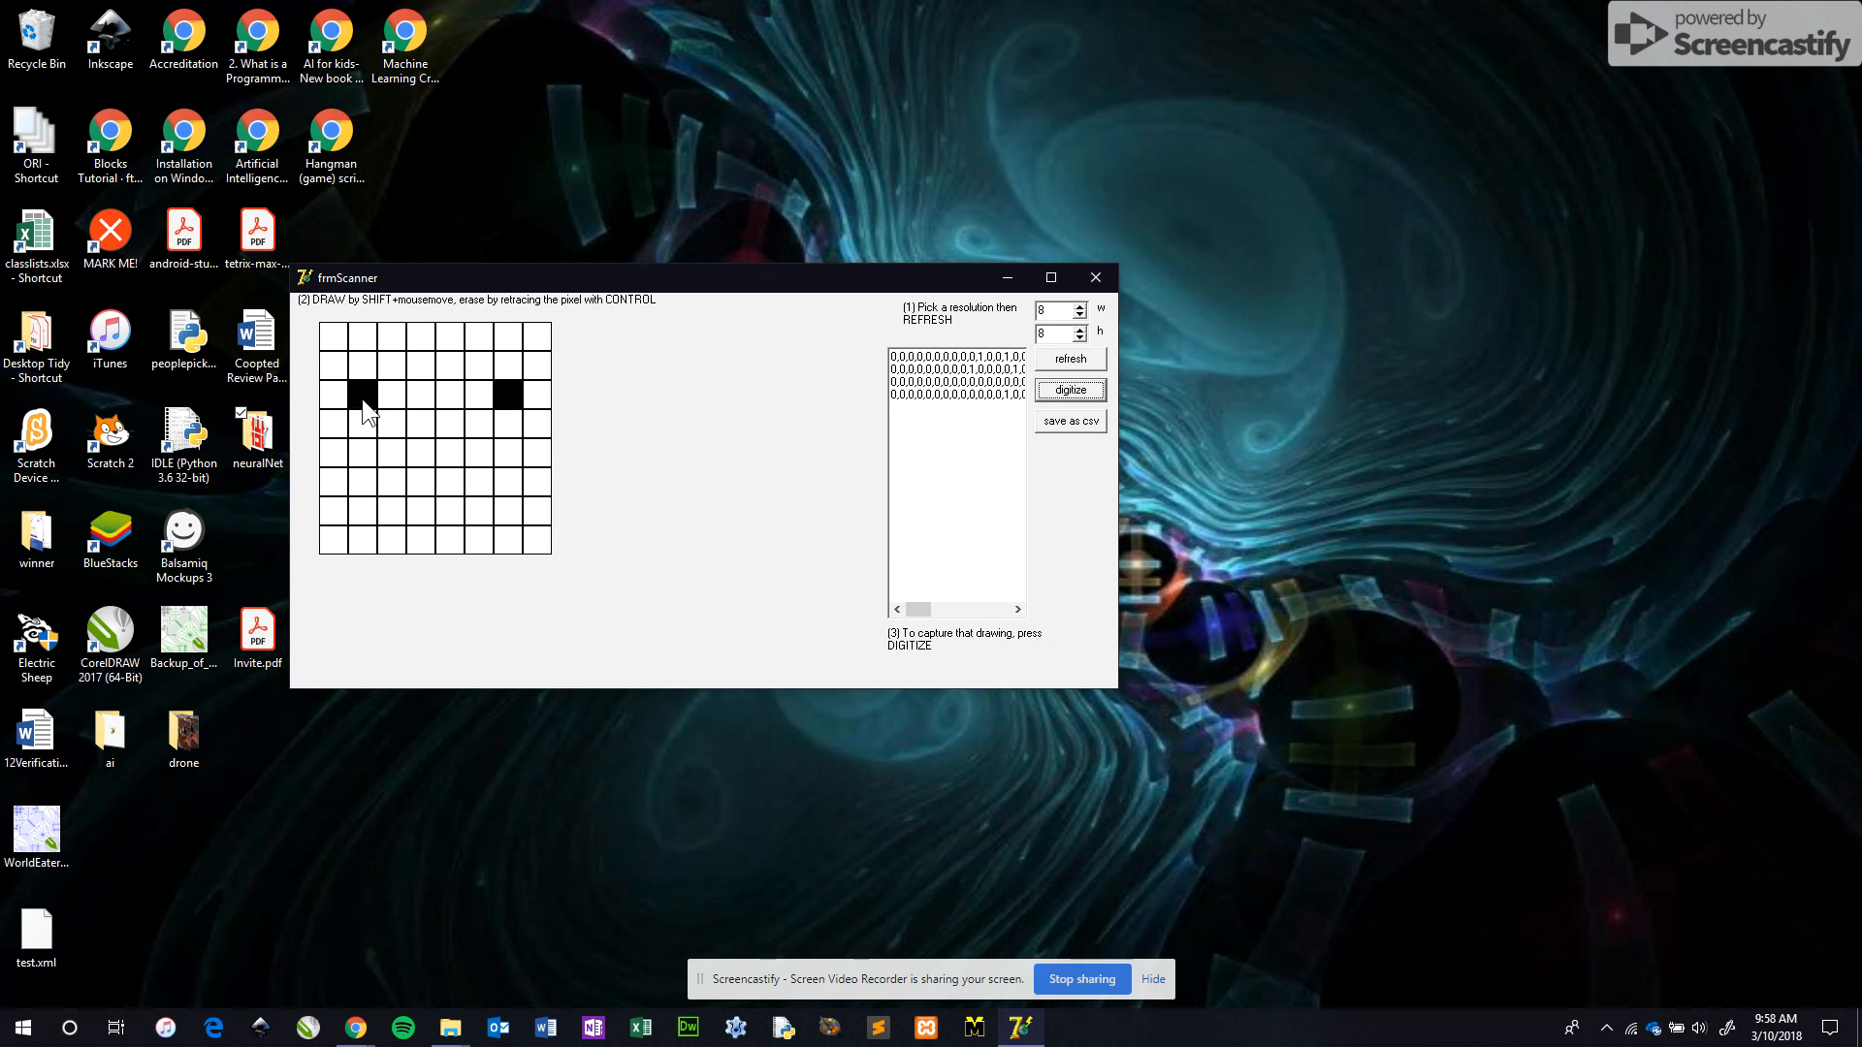
mouse_move(341, 537)
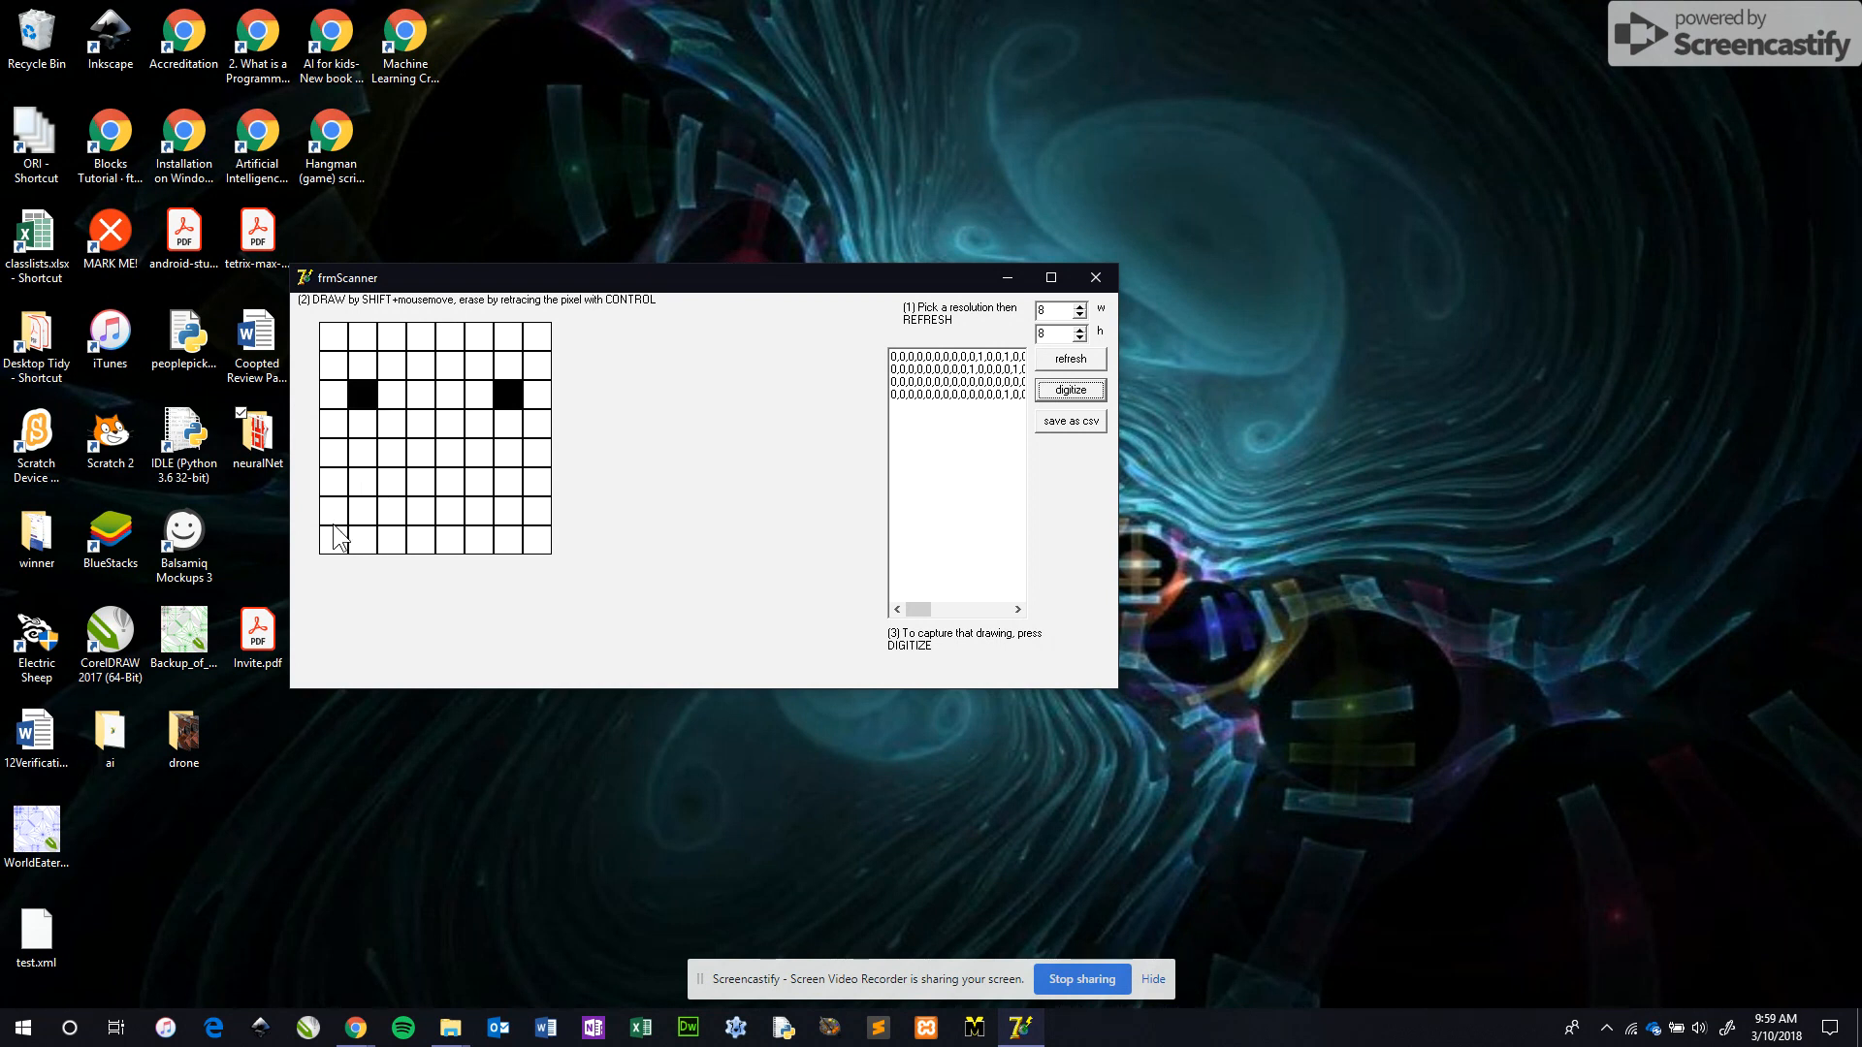
Draw a frowning face with a downturned mouth and digitize it as a row
left_click_drag(345, 536, 522, 535)
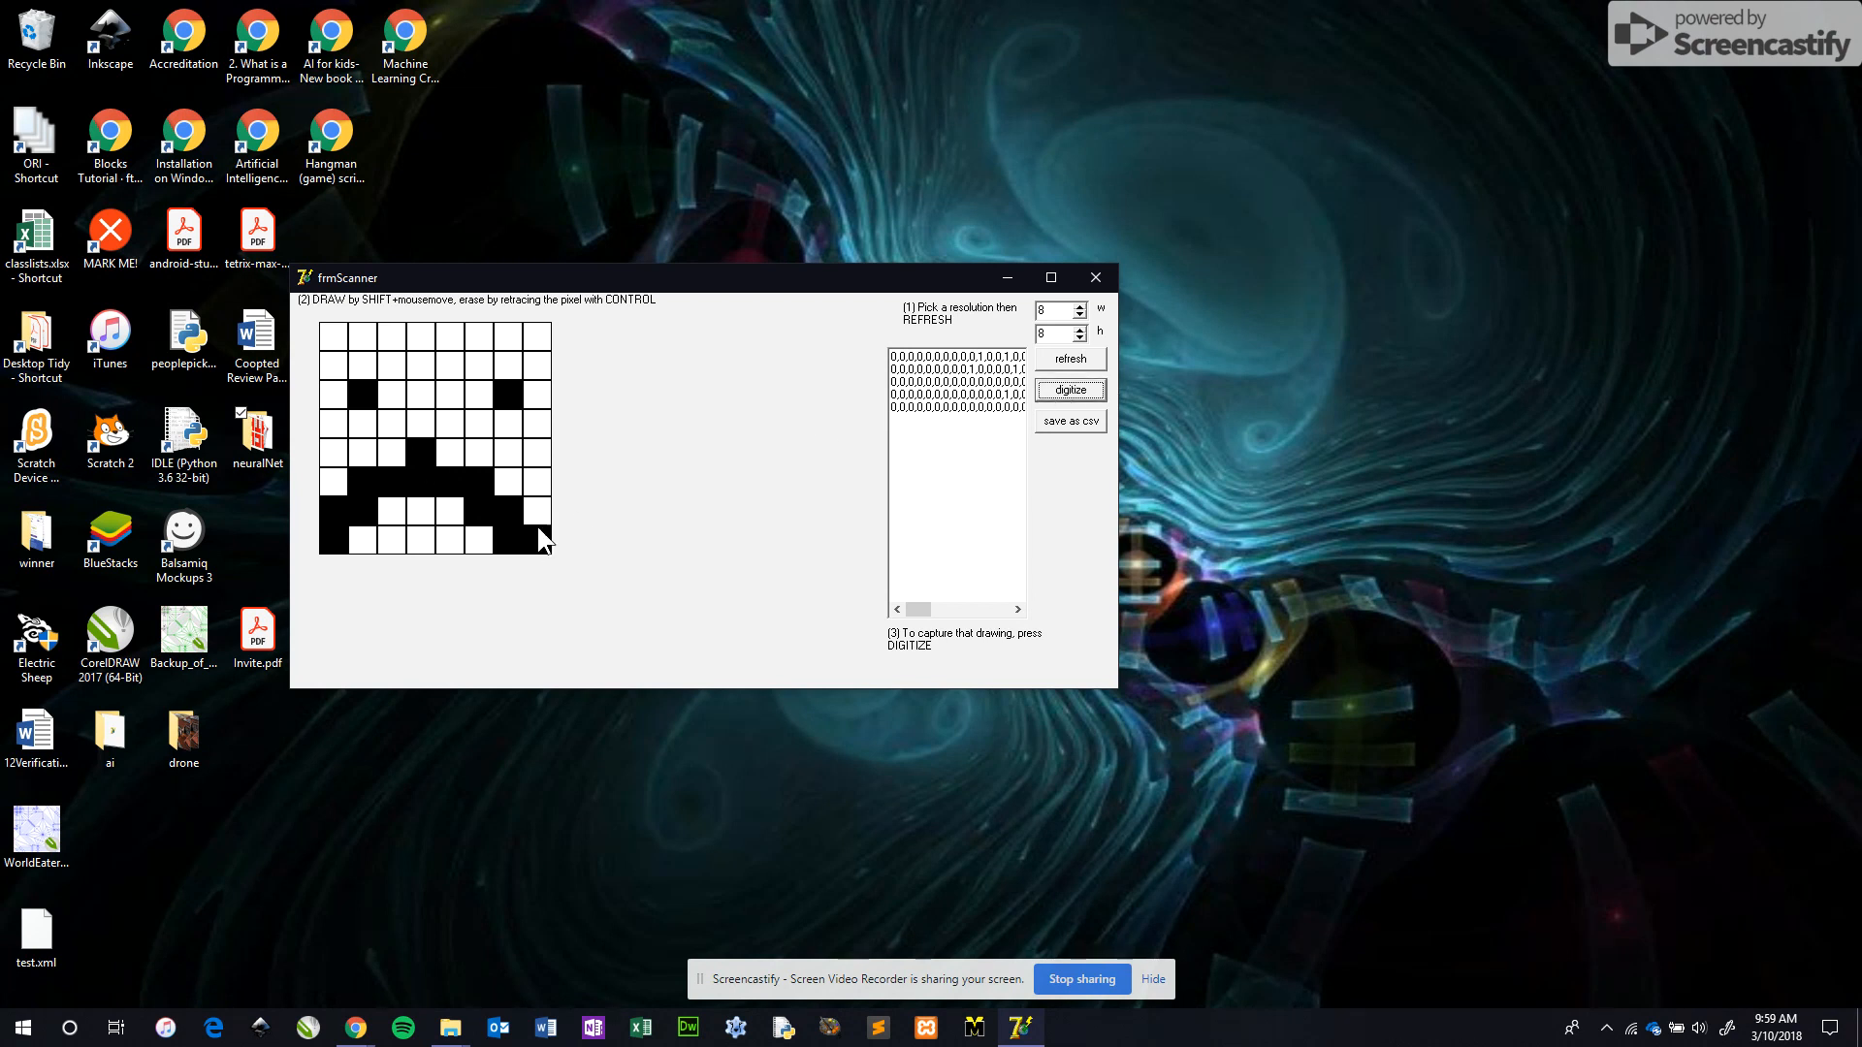
left_click_drag(543, 539, 399, 485)
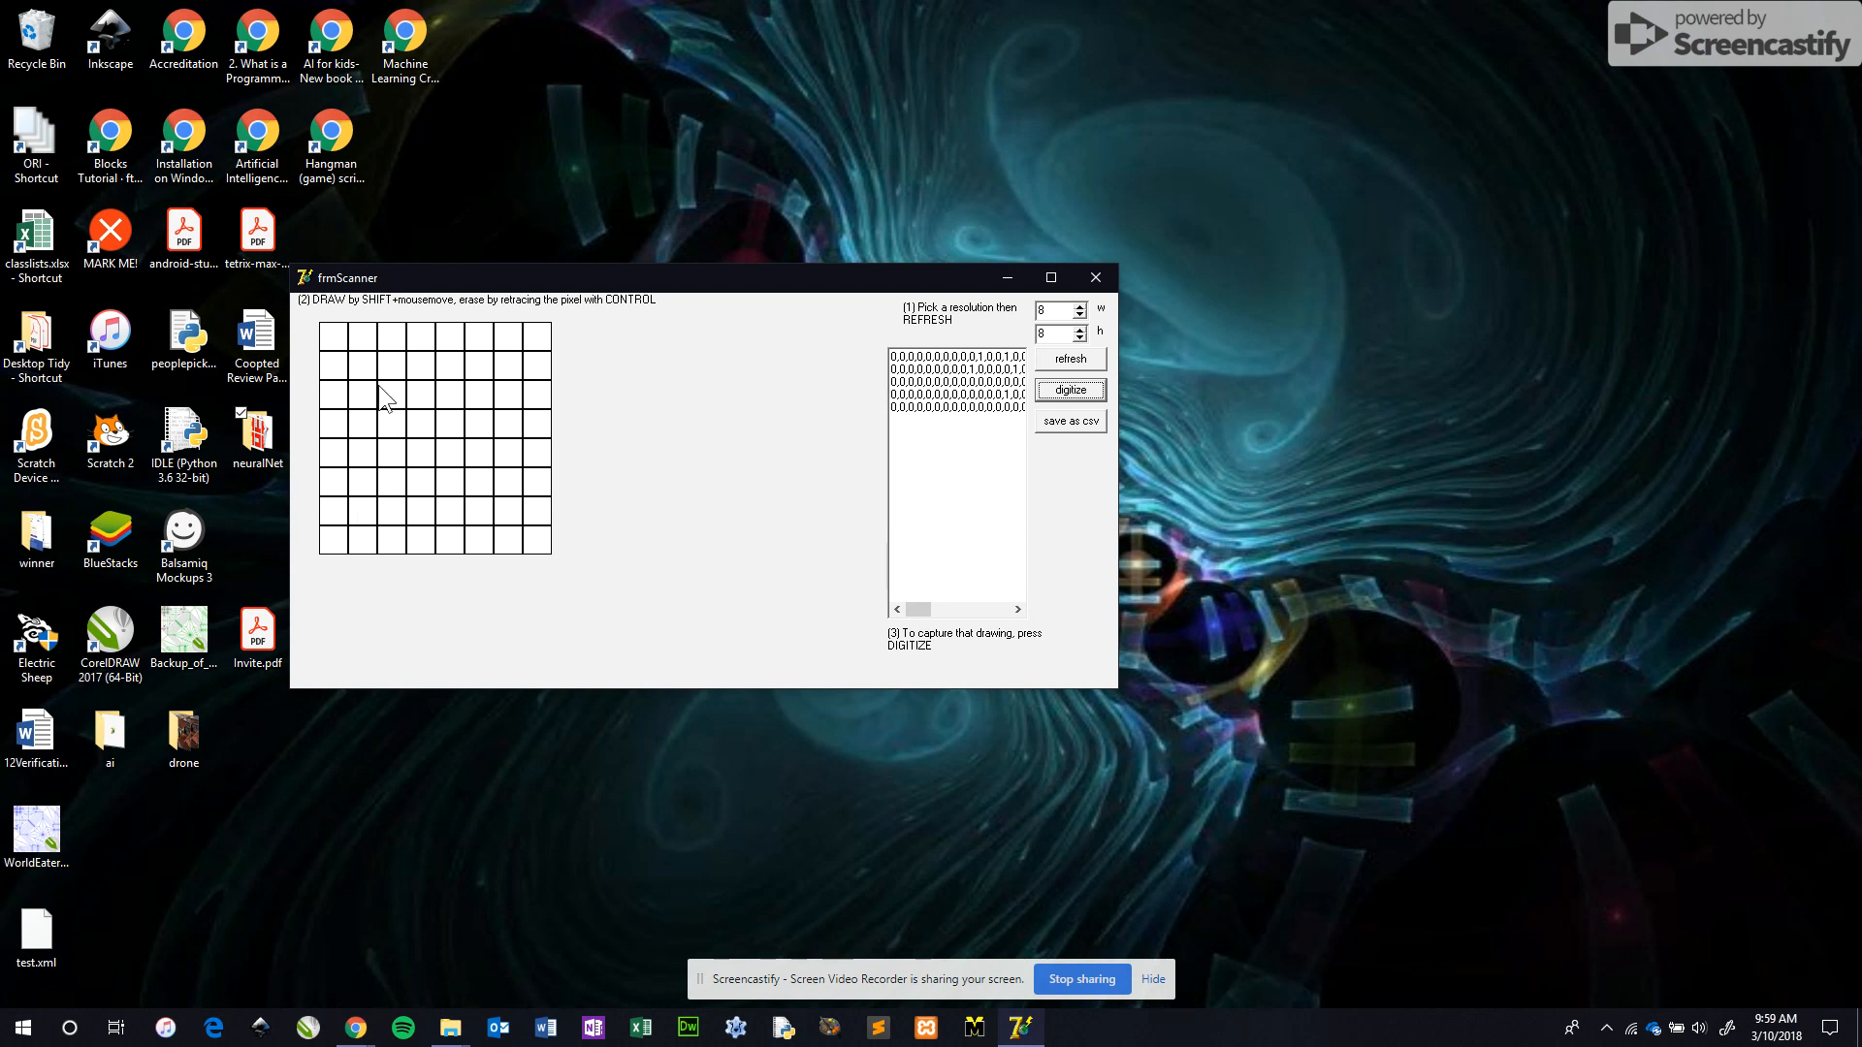
left_click(391, 394)
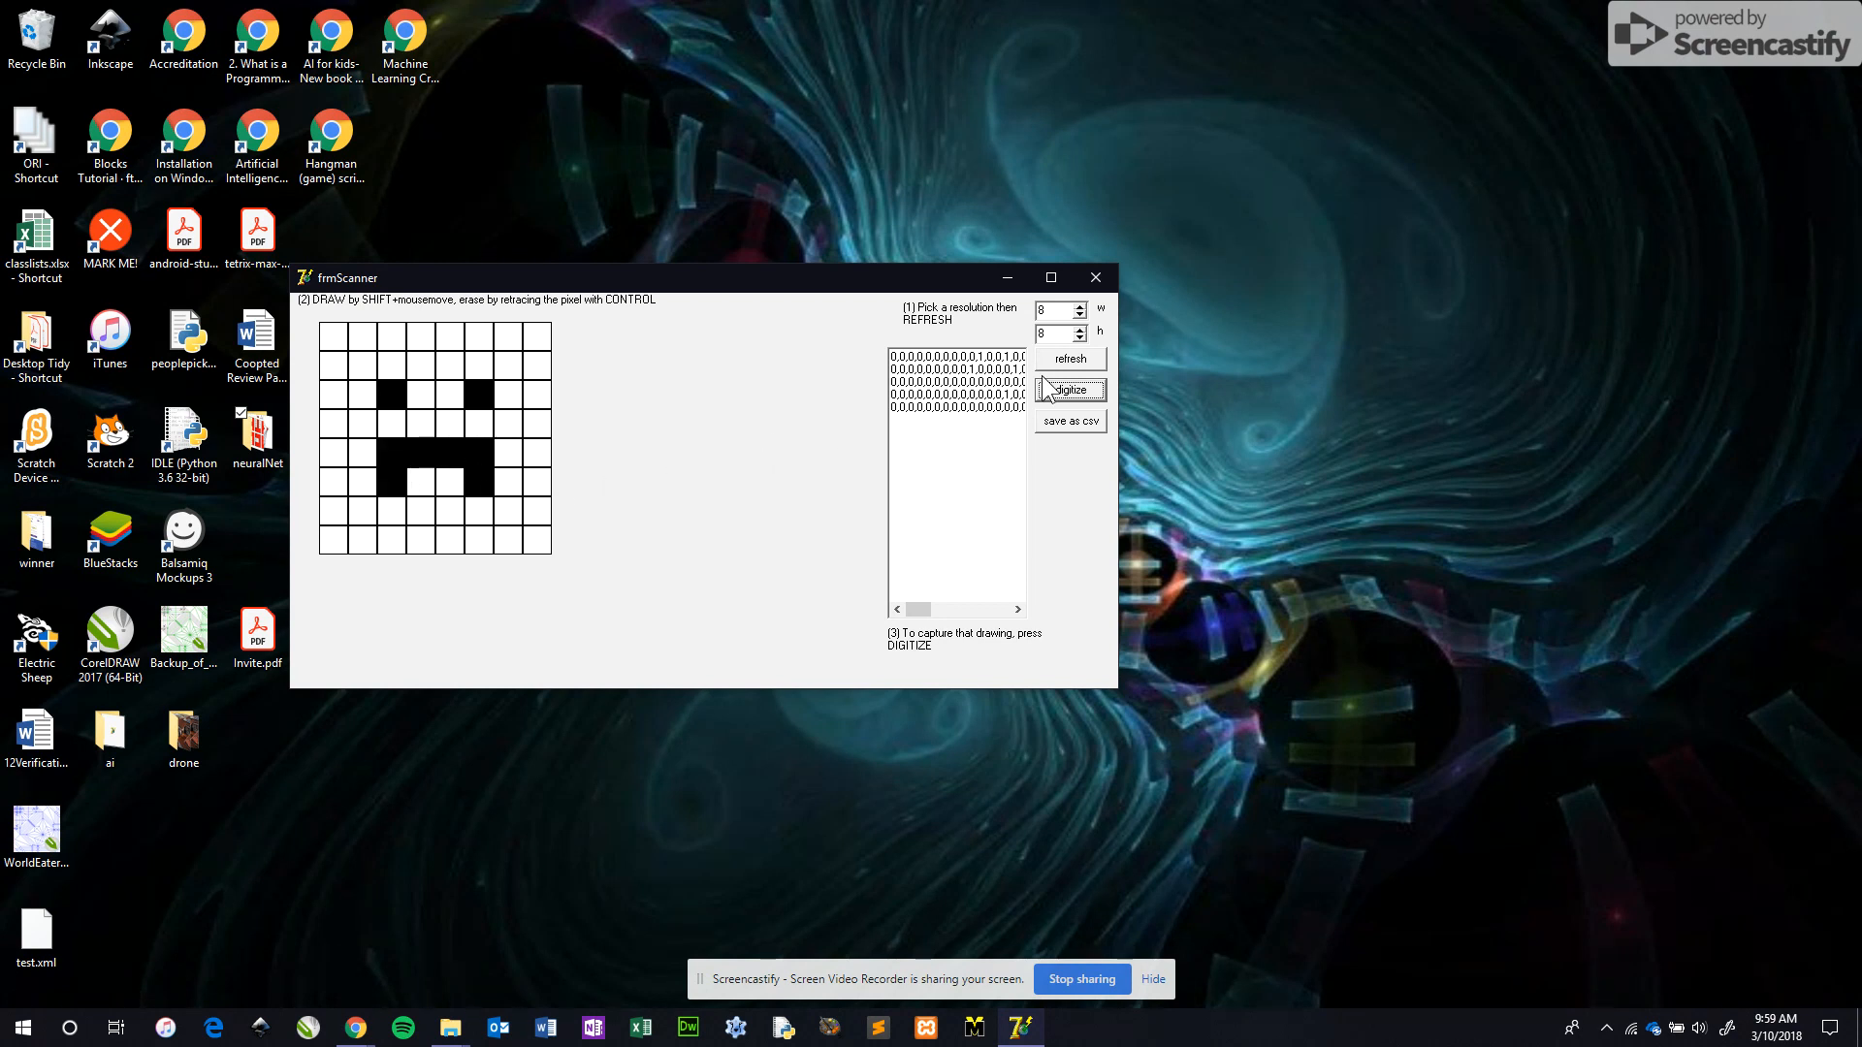
left_click(1069, 390)
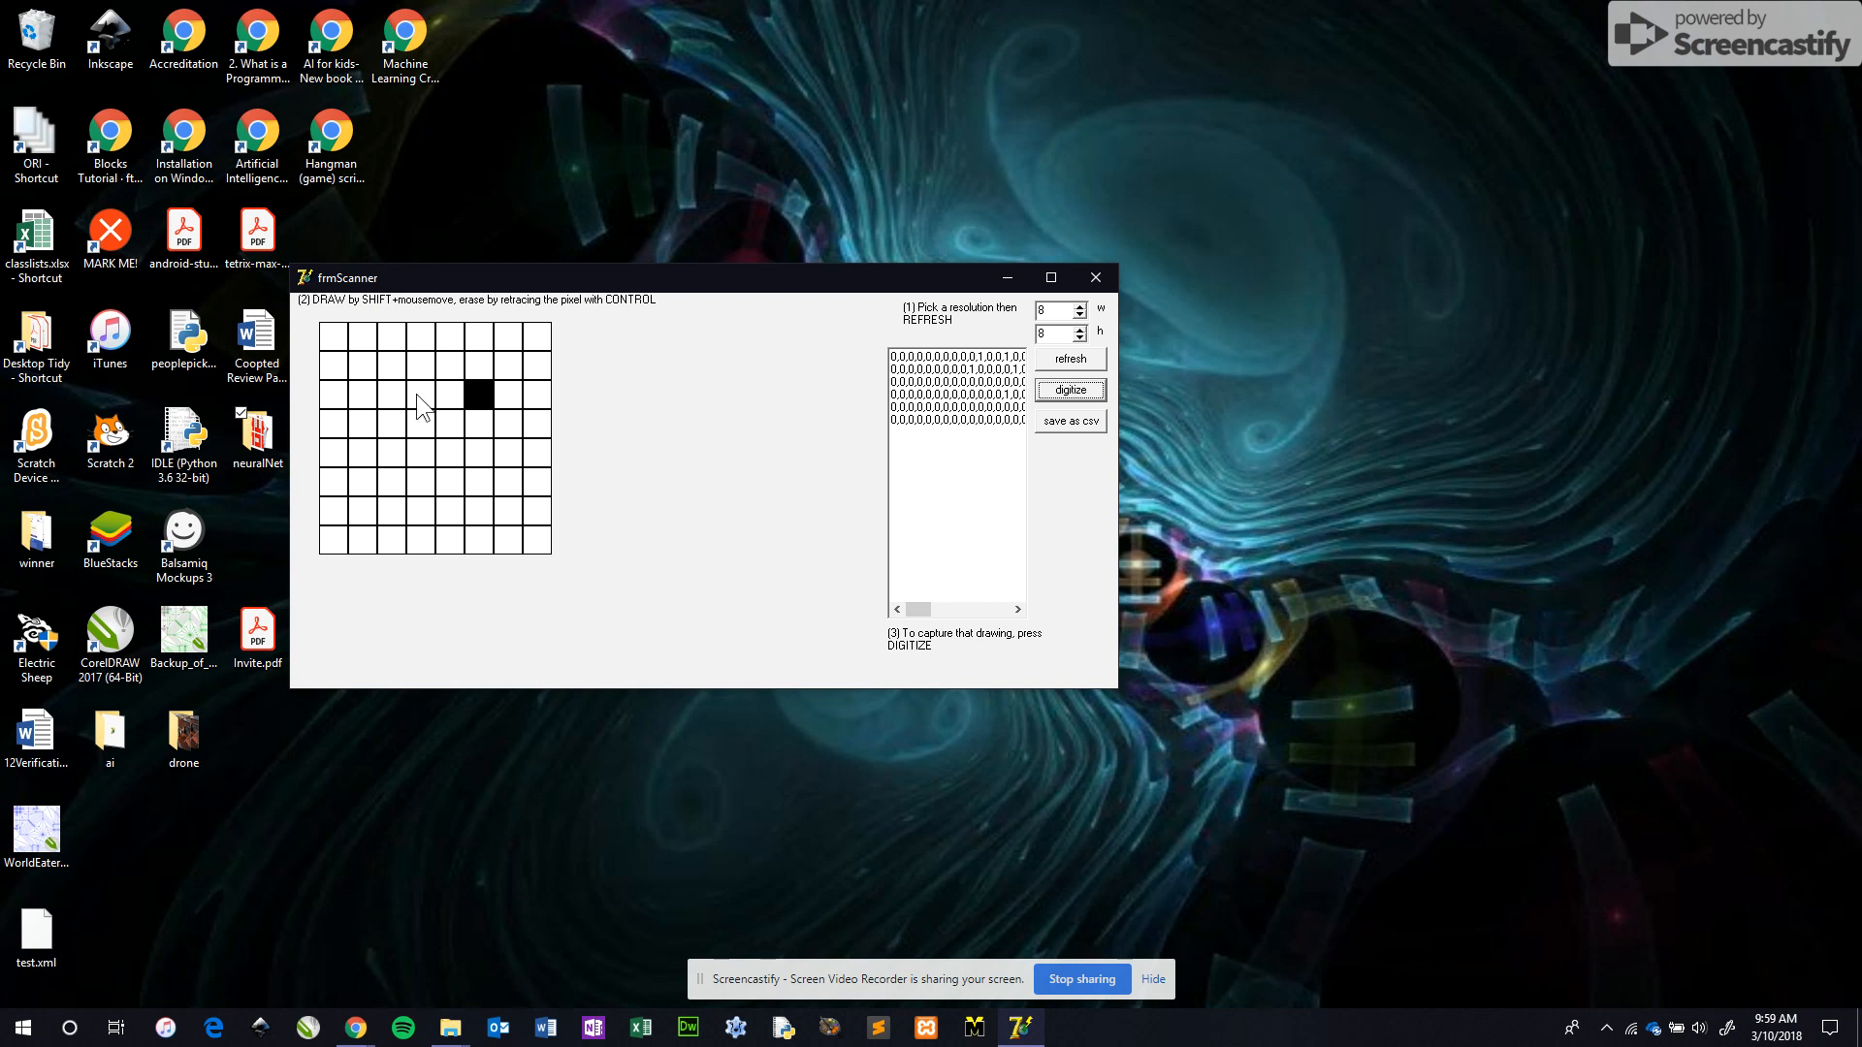
Draw and digitize the remaining frowns, then clear the grid blank
left_click_drag(477, 396, 364, 396)
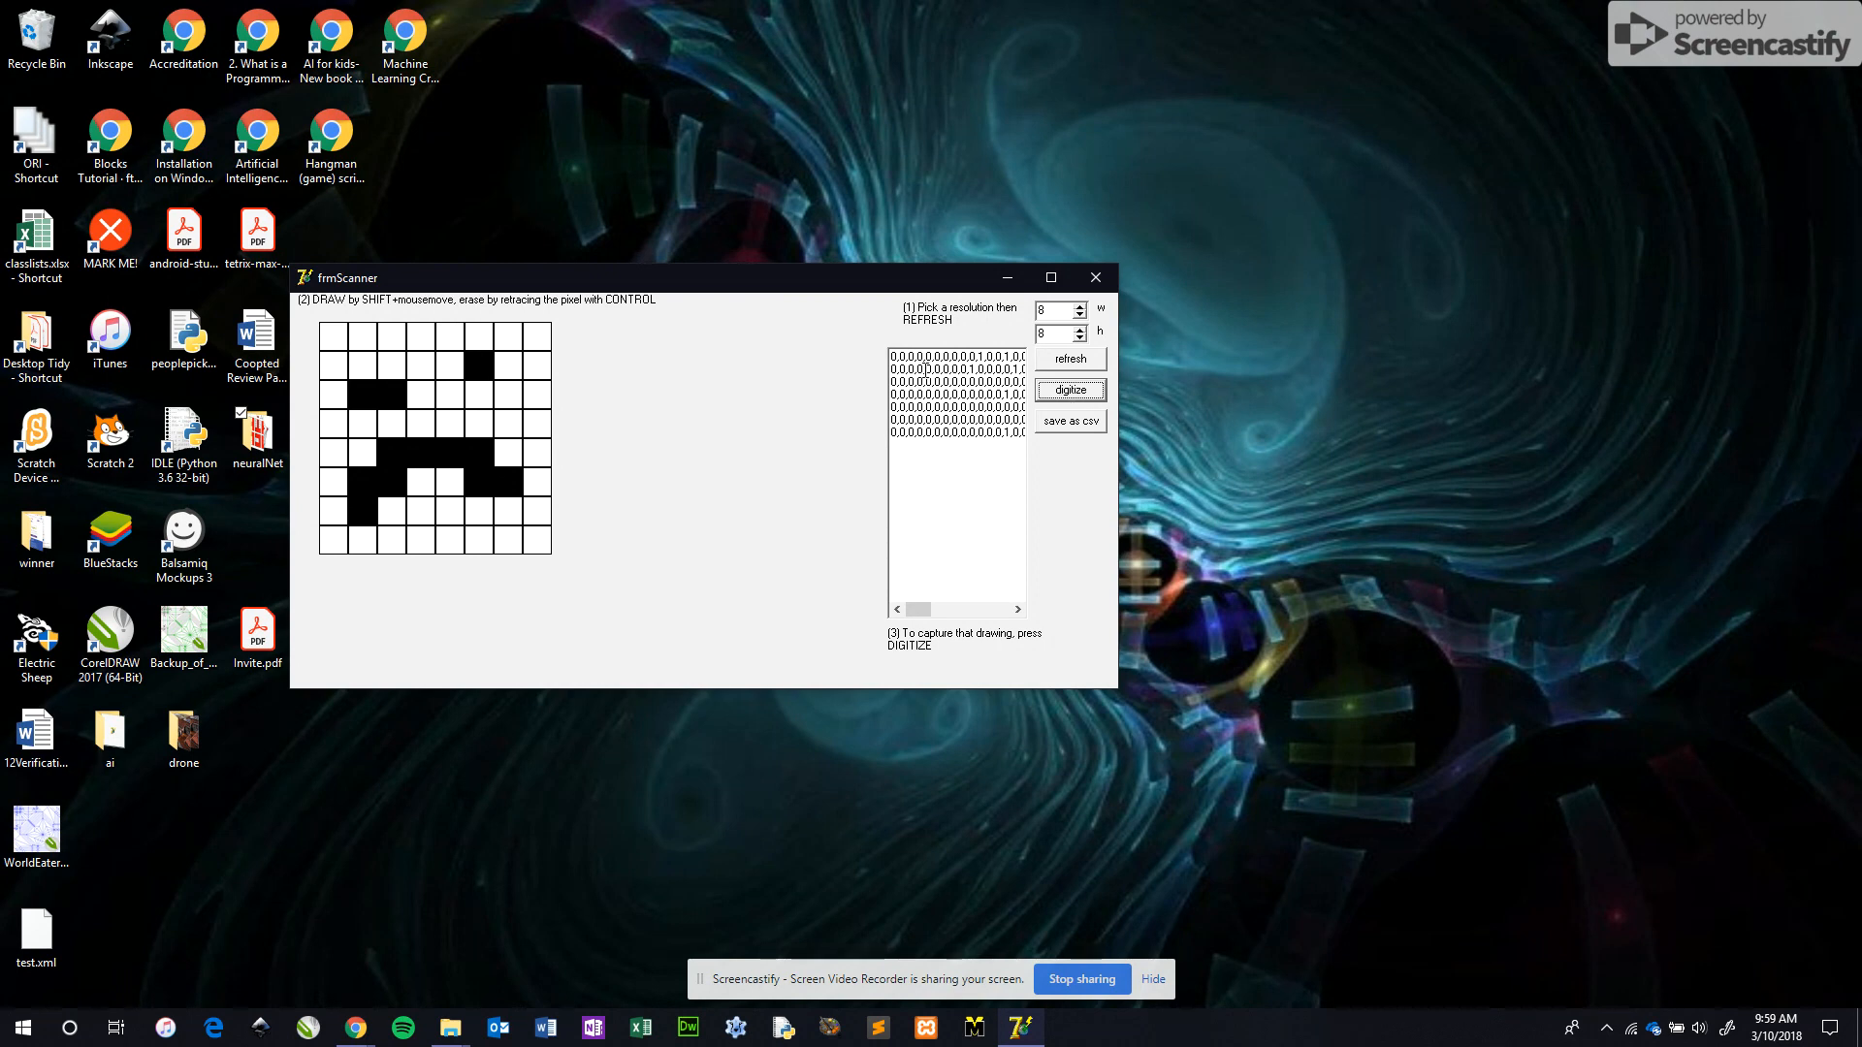
mouse_move(920, 392)
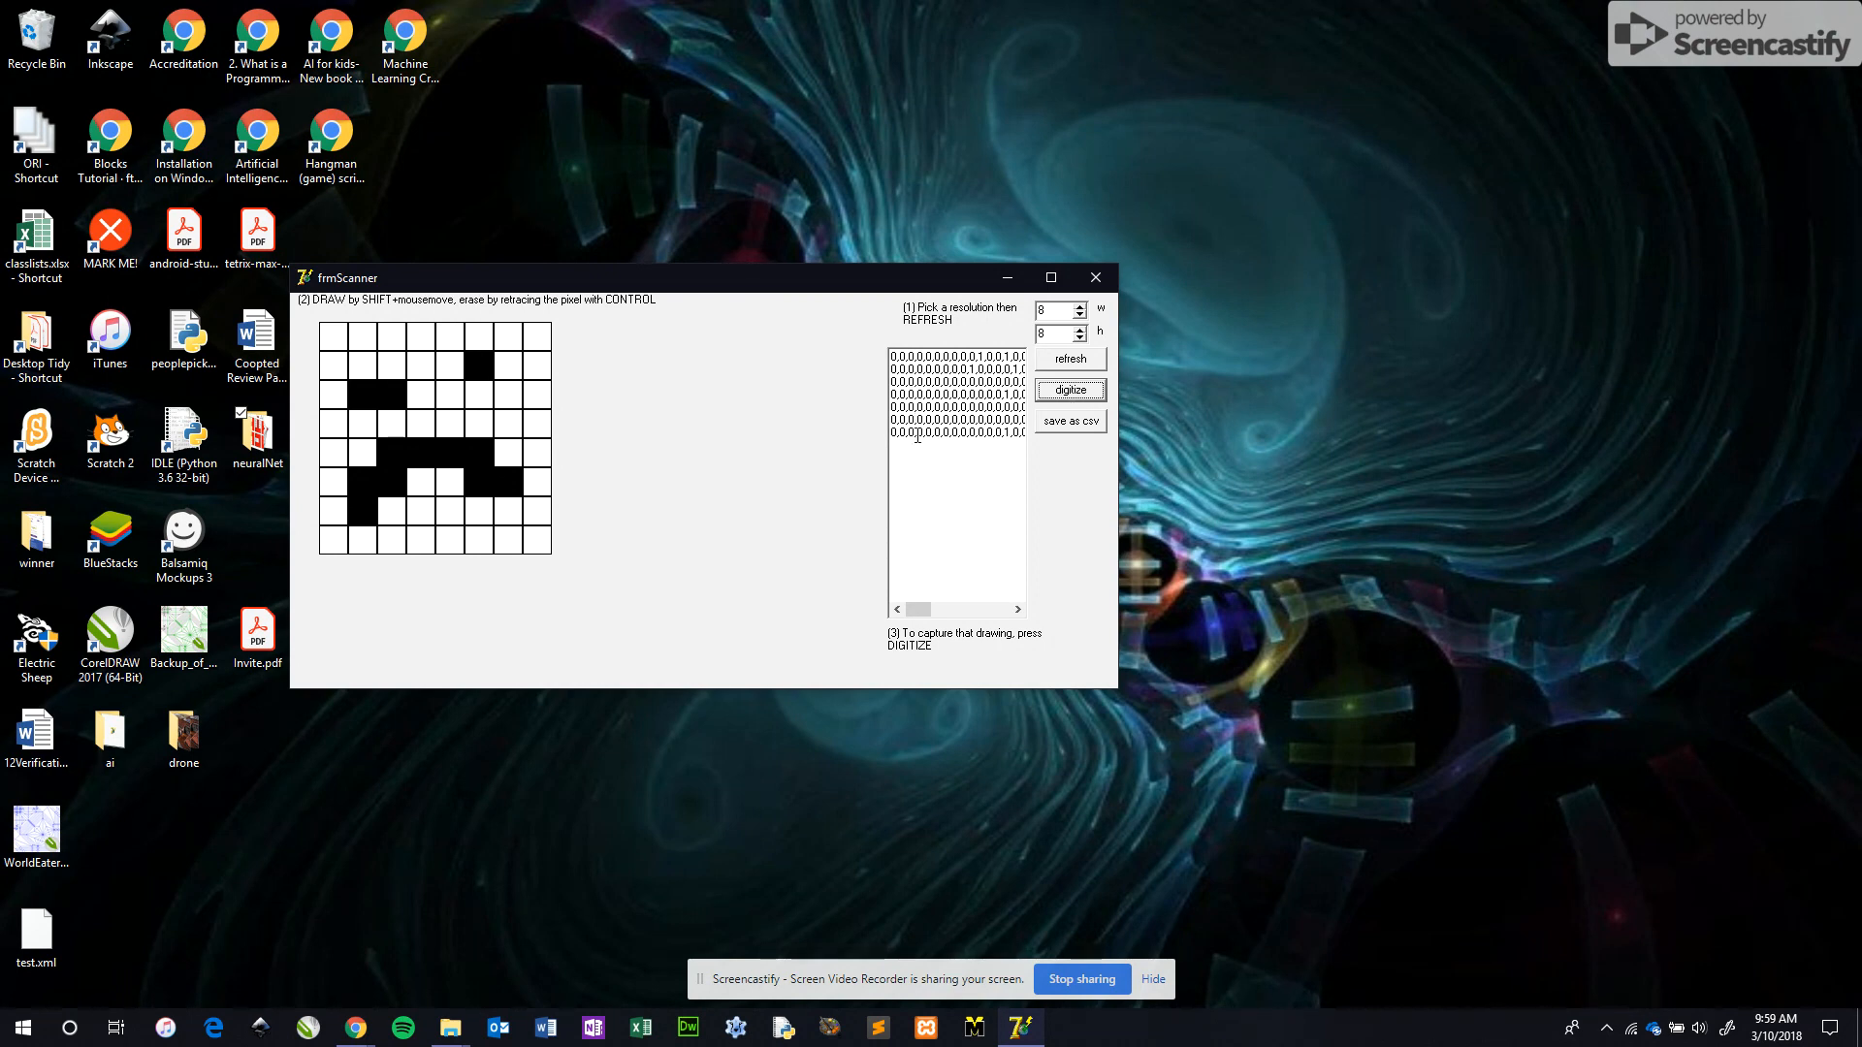
left_click(499, 484)
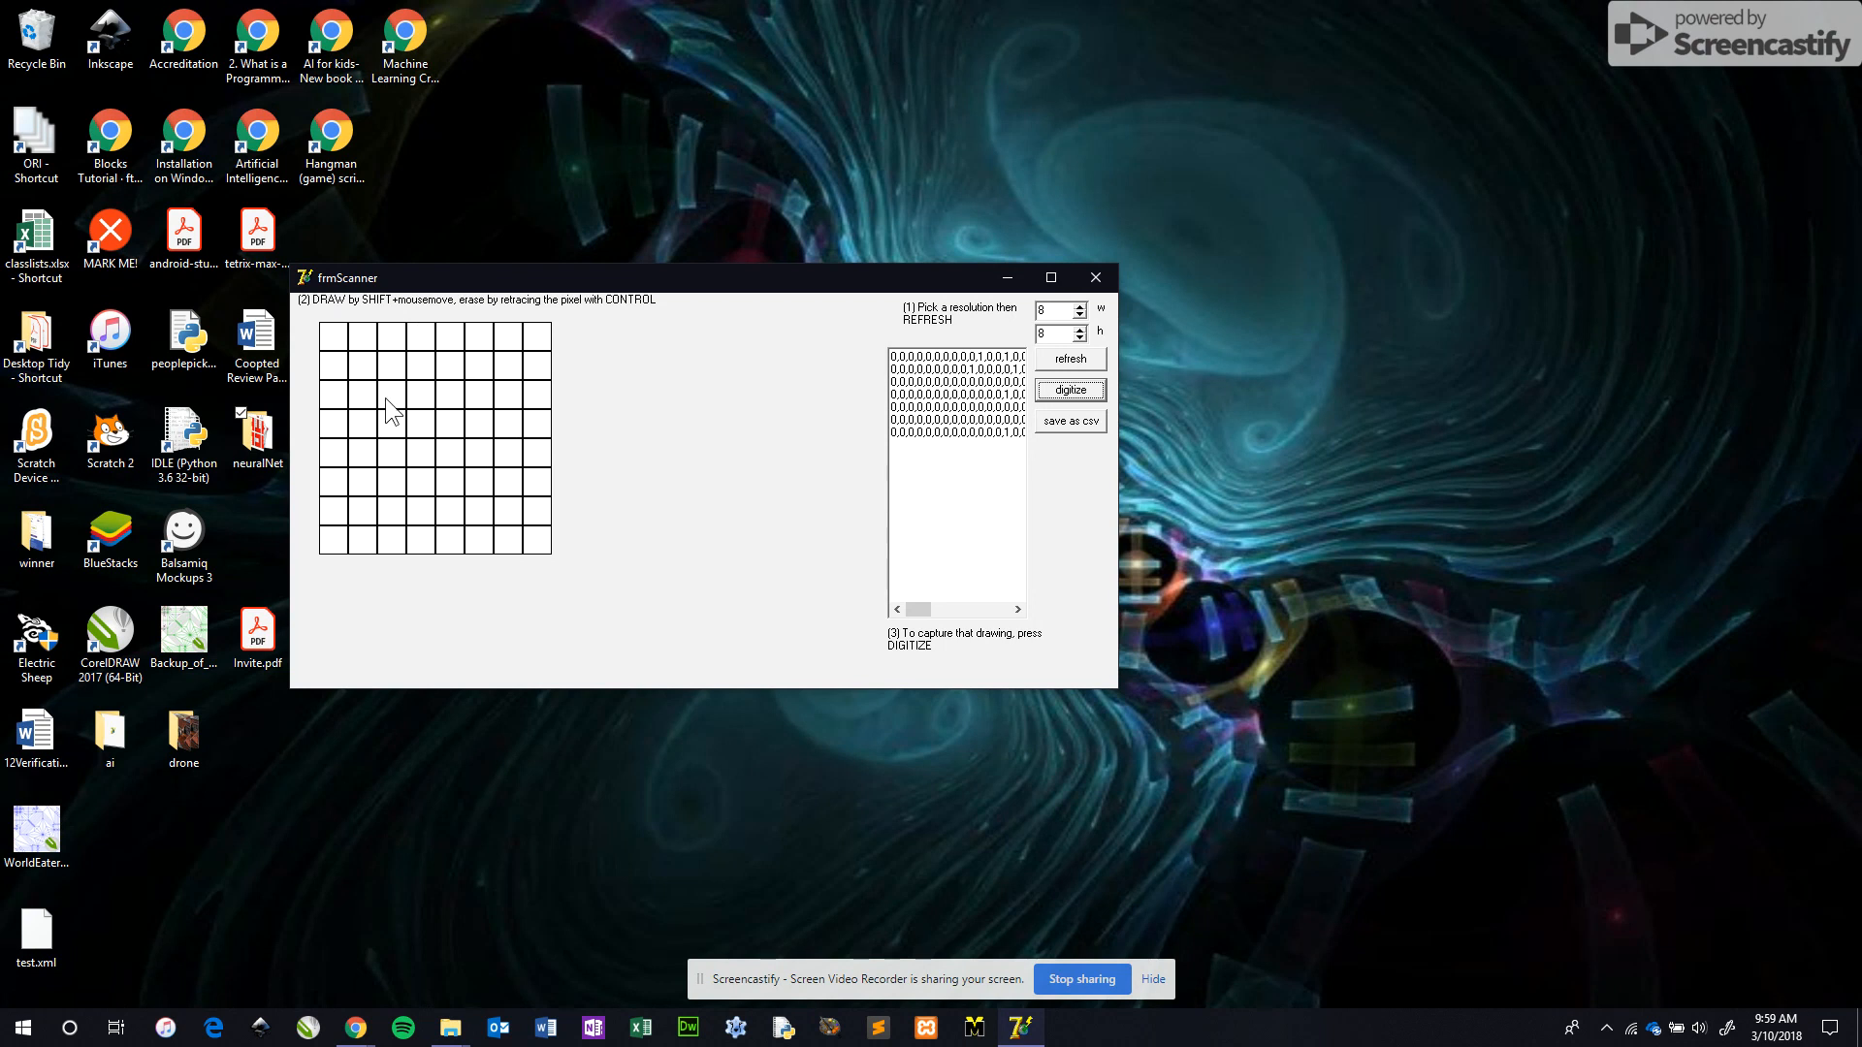
Digitize the fourth frowning face as row eight and start saving as csv
left_click(389, 394)
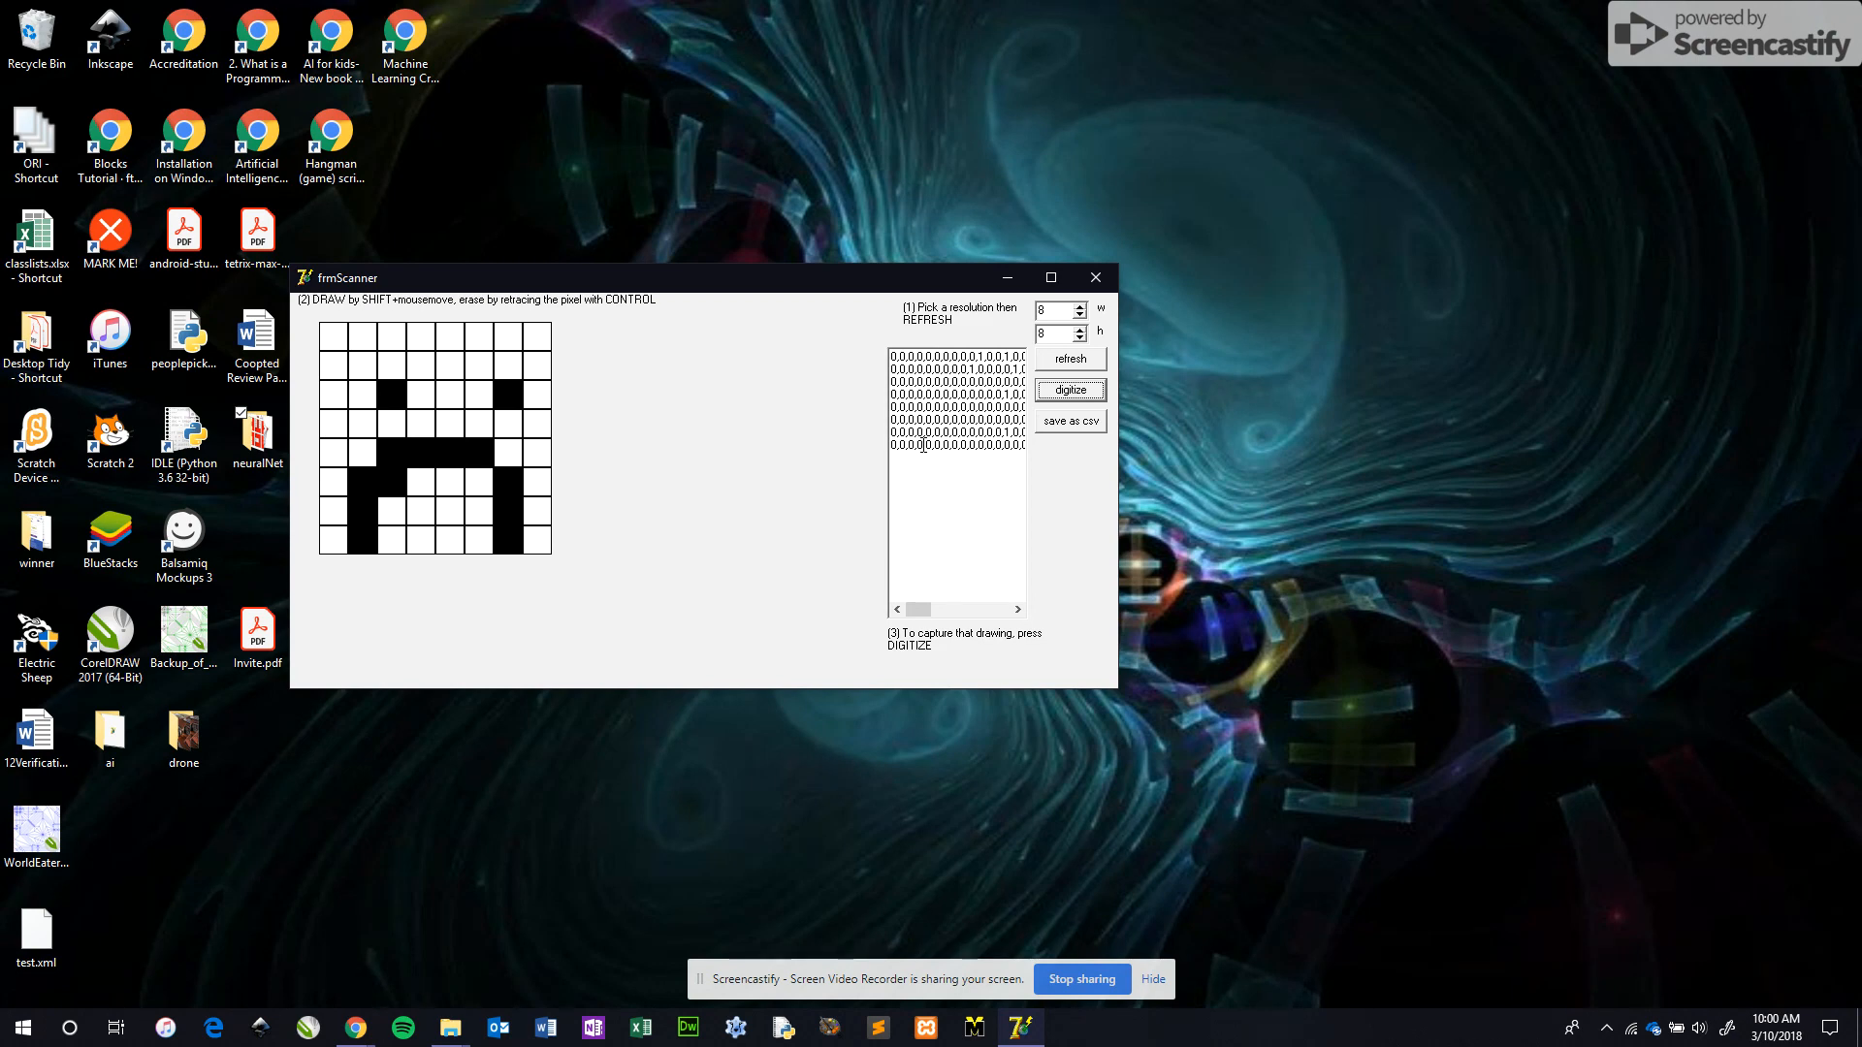
left_click(1067, 421)
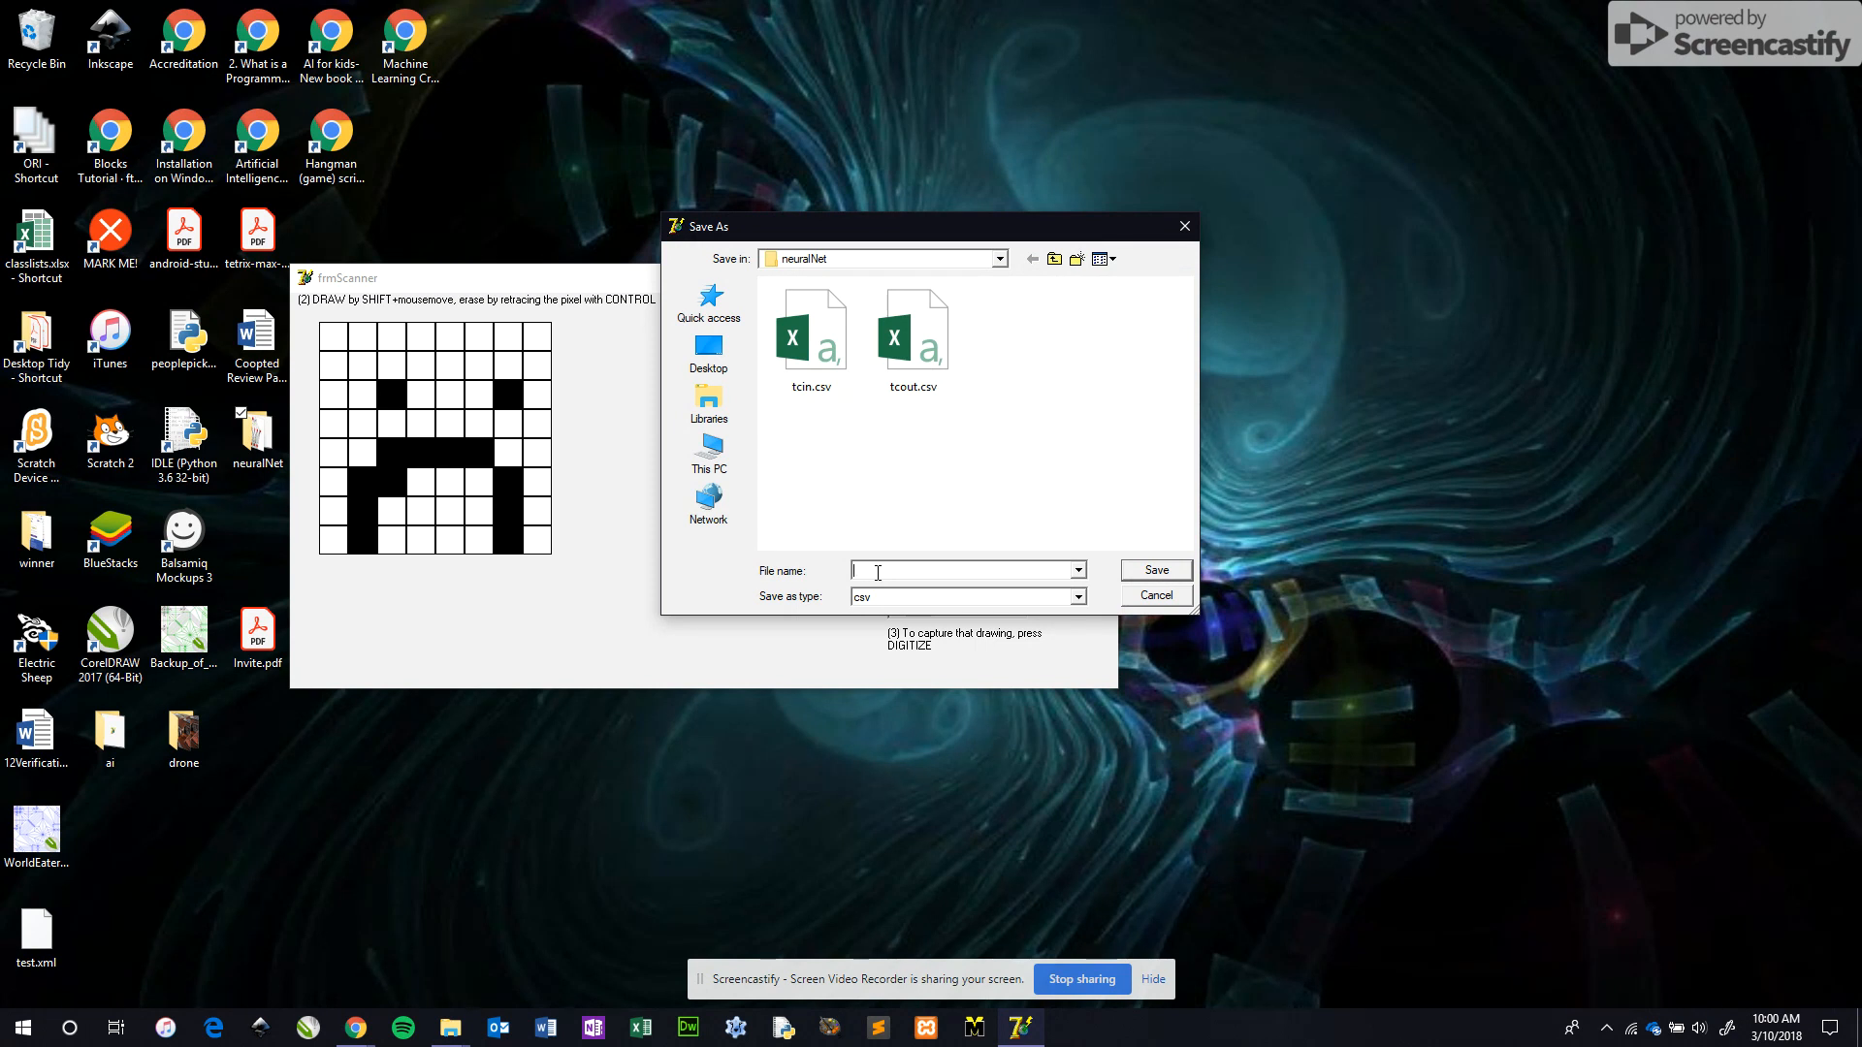
Save the eight face rows as emoji.csv in the neuralNet folder
type("emoji")
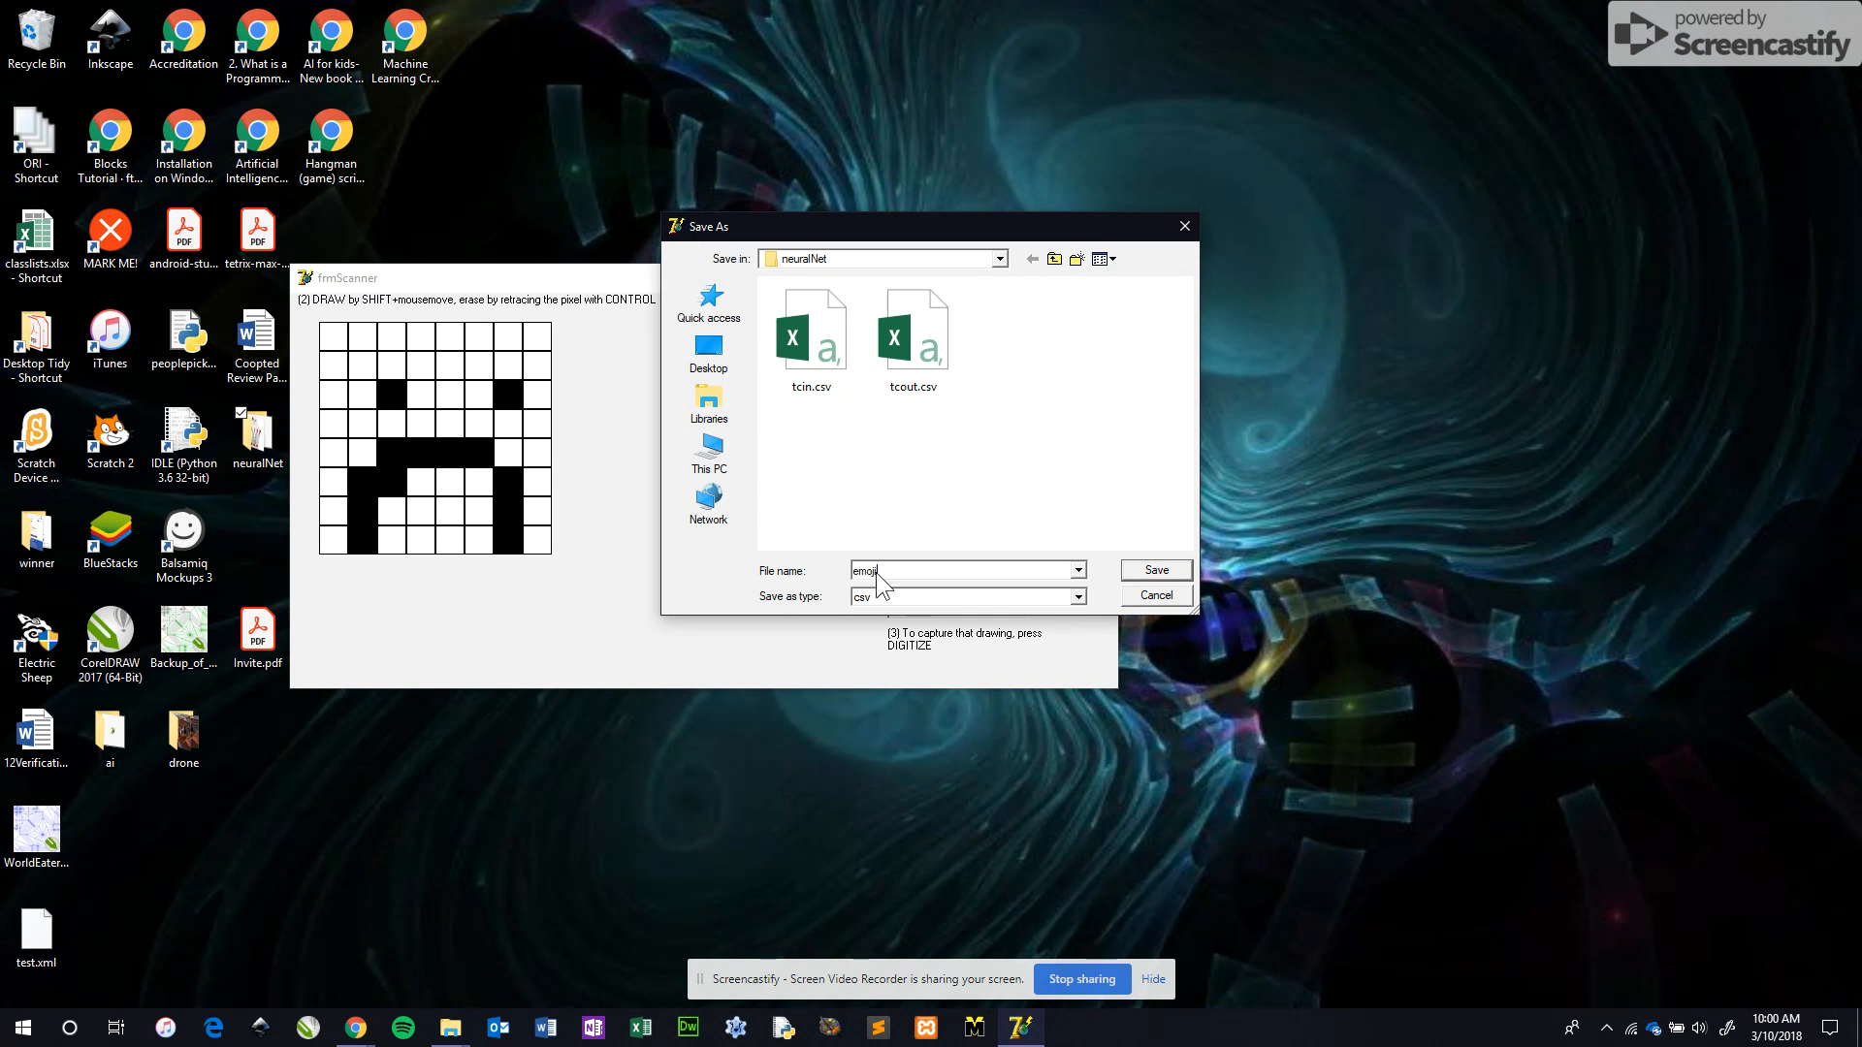
type(".csv")
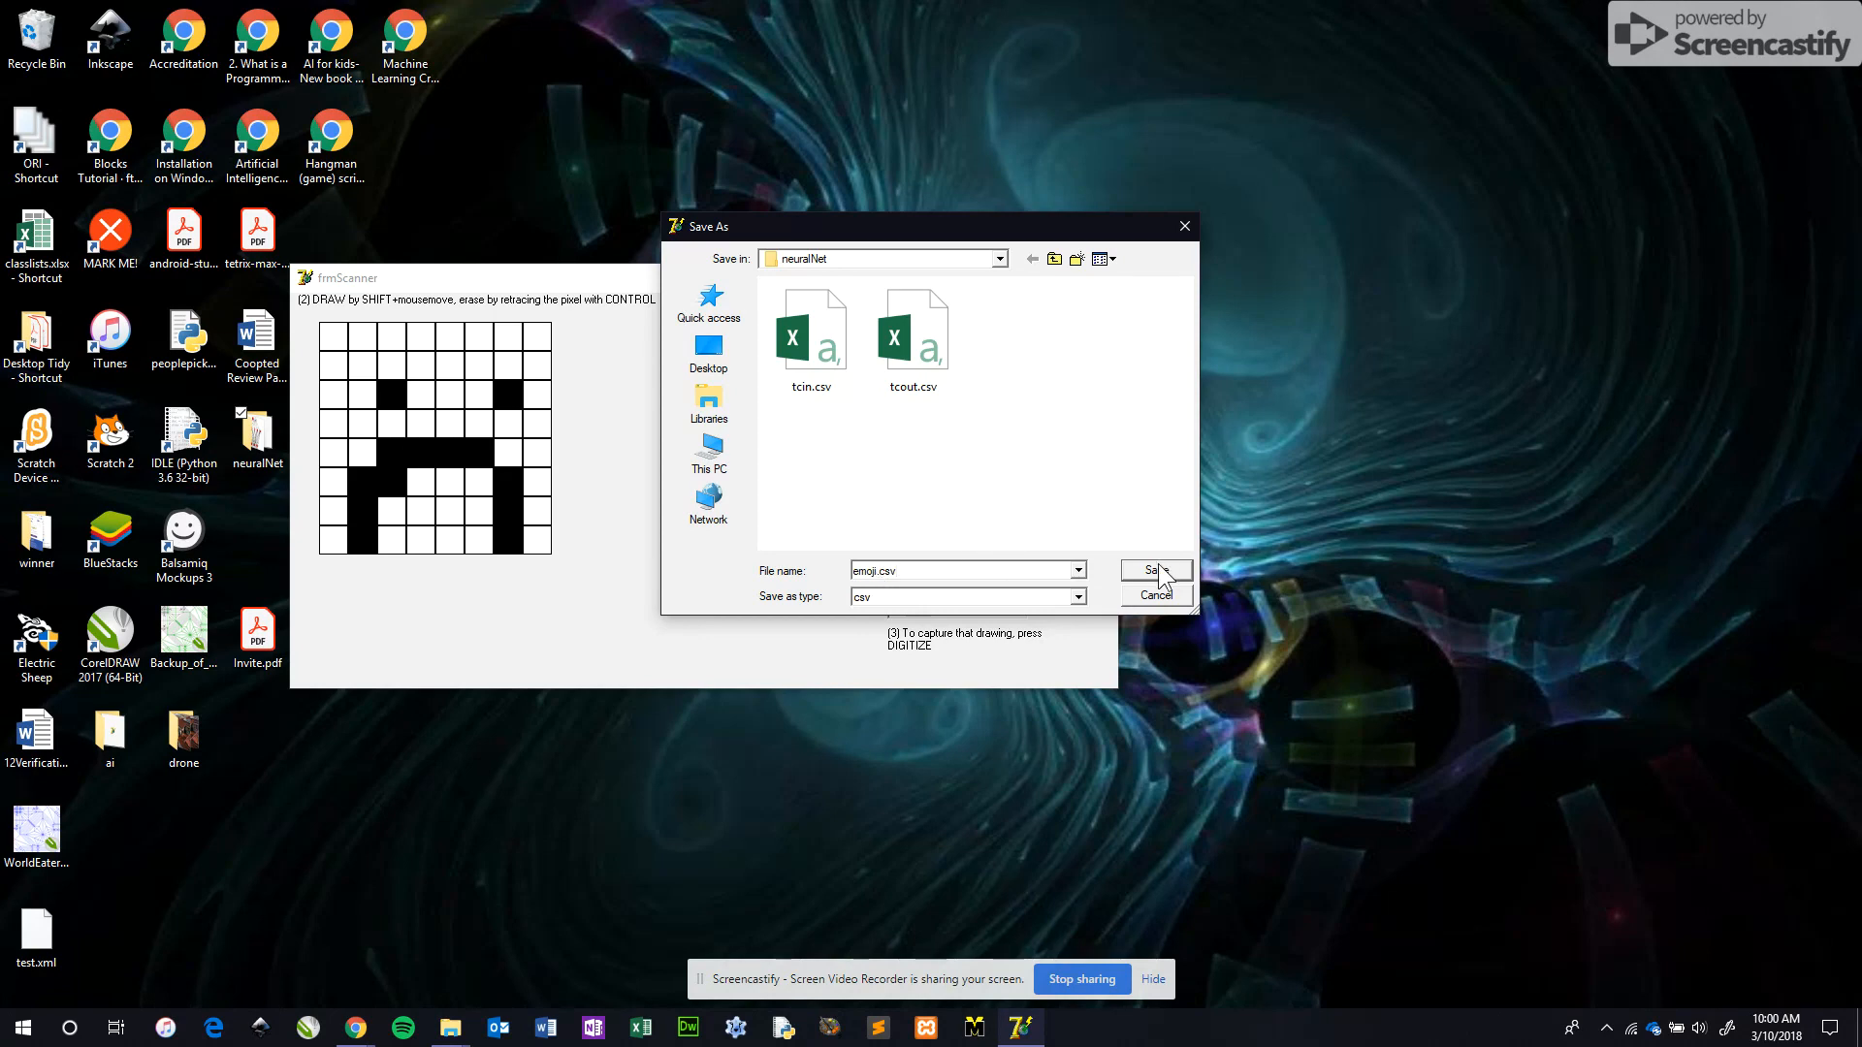
left_click(1150, 571)
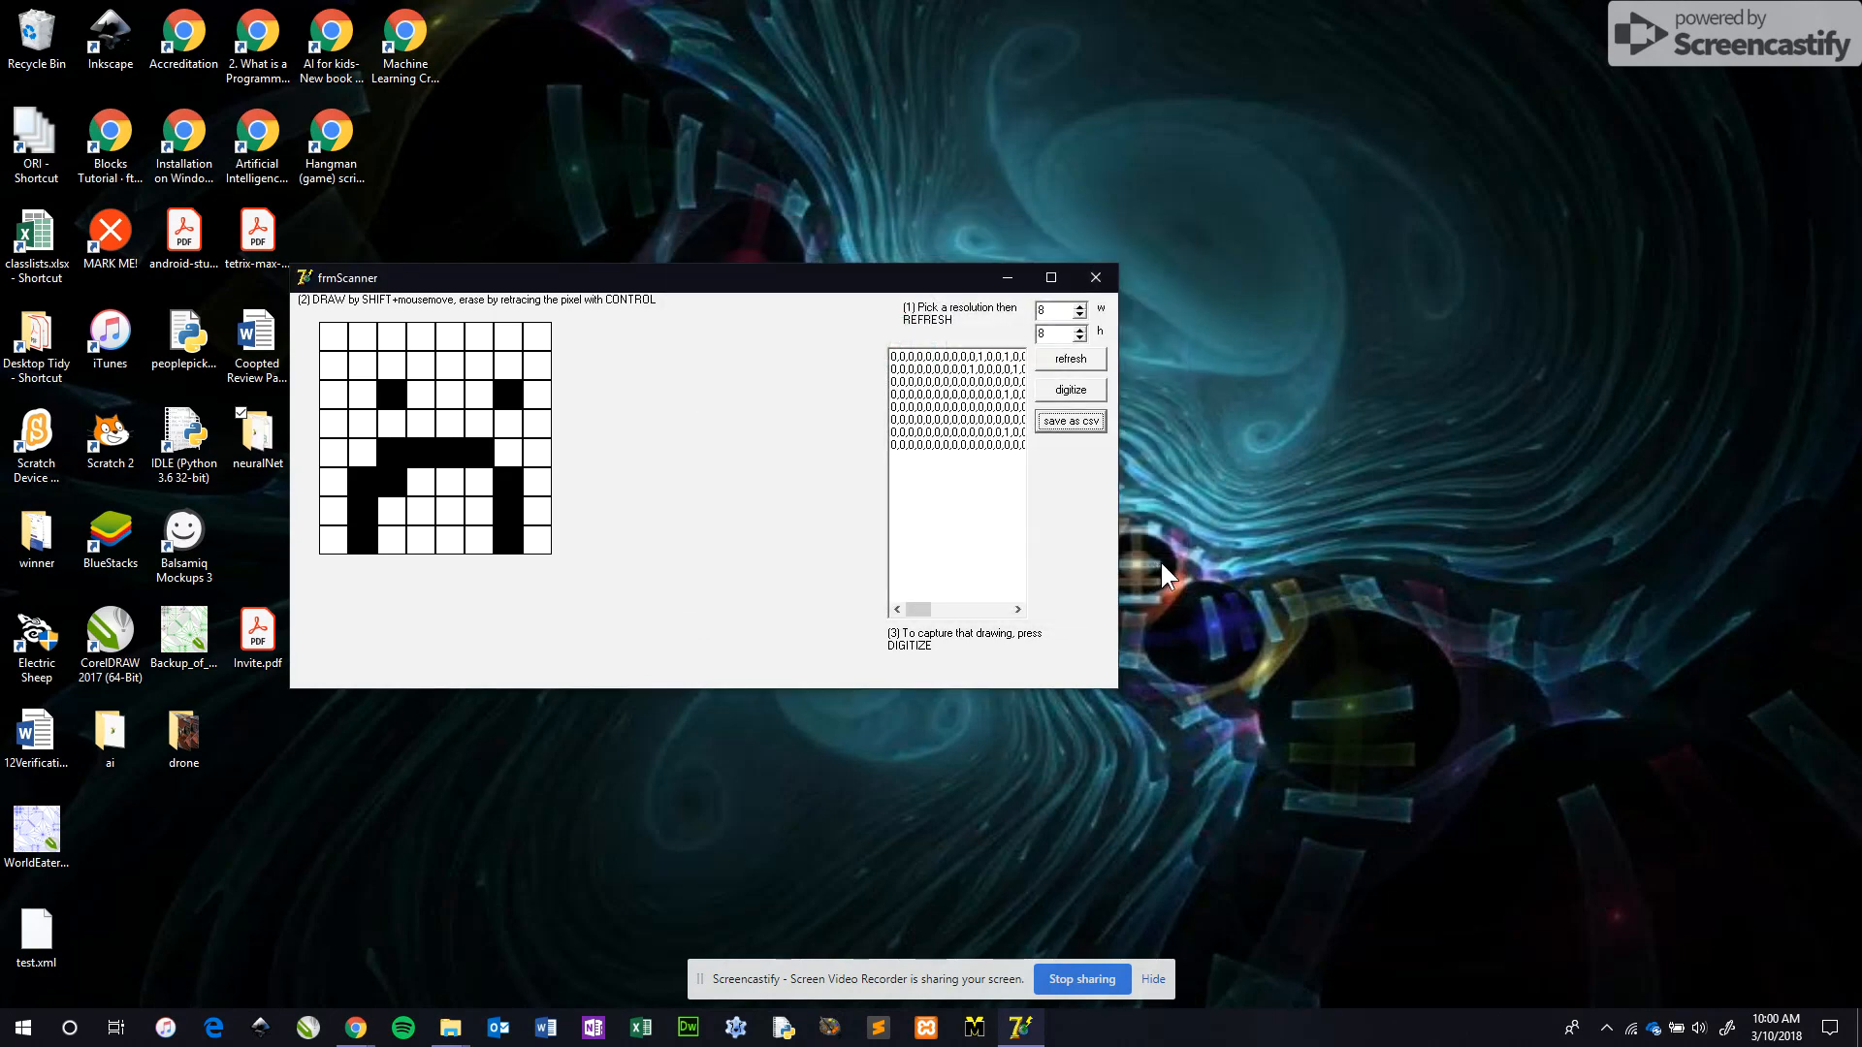
mouse_move(1092, 277)
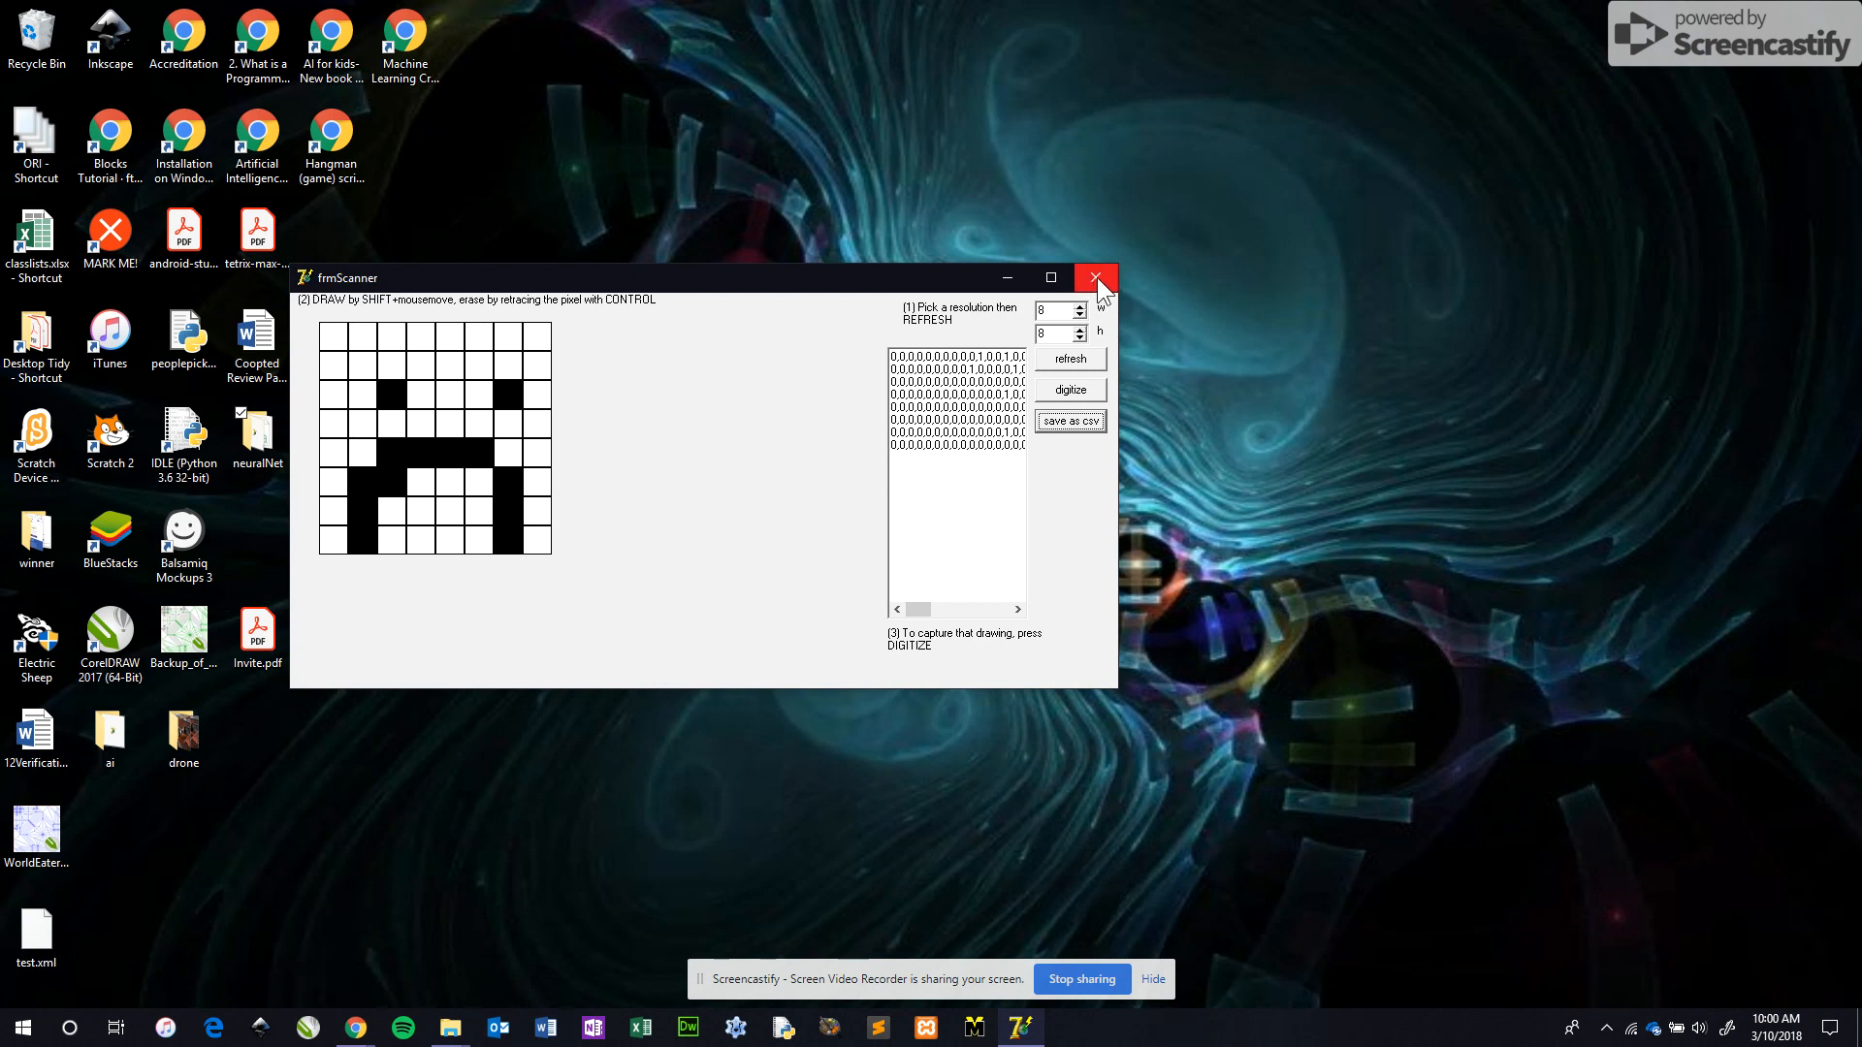